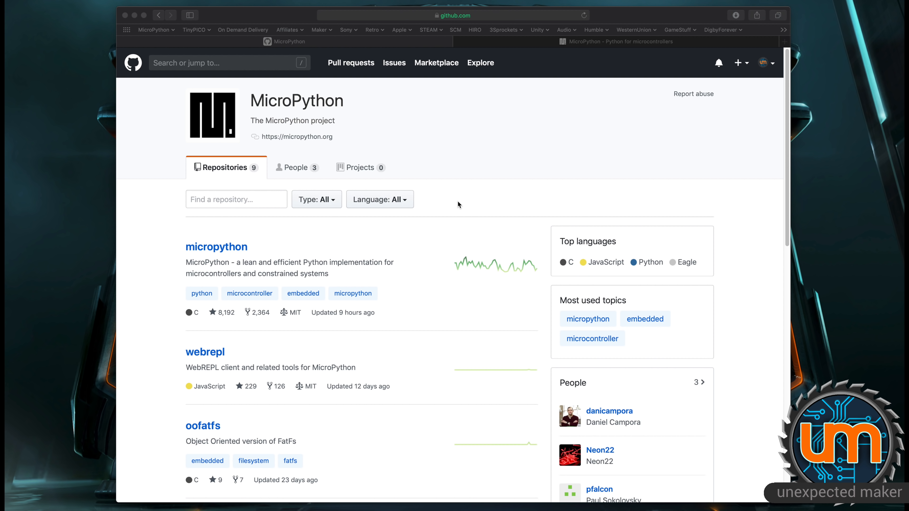
{"action": "mouse_move", "coordinate": [472, 202]}
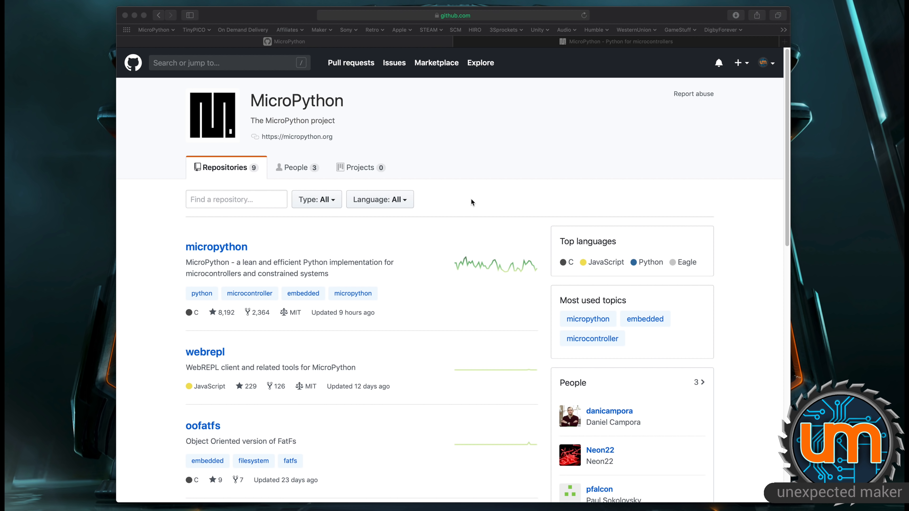
{"action": "mouse_move", "coordinate": [479, 150]}
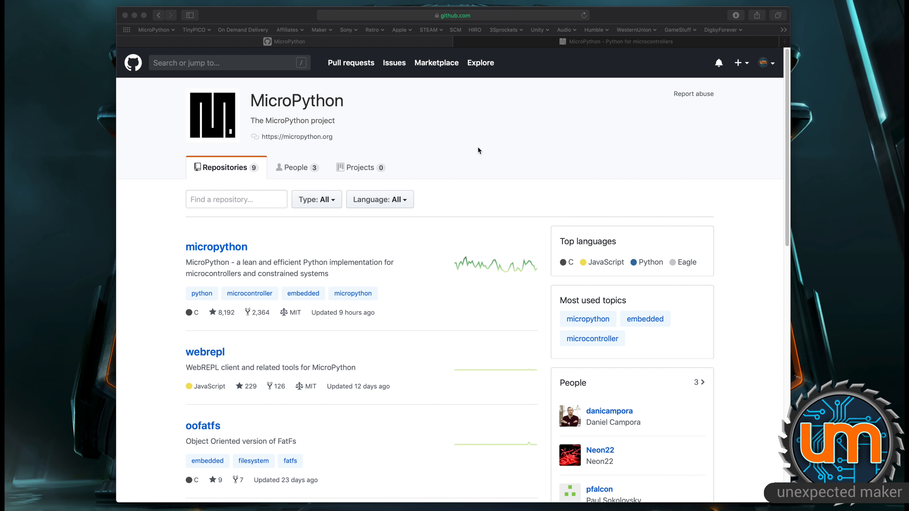
{"action": "mouse_move", "coordinate": [231, 270]}
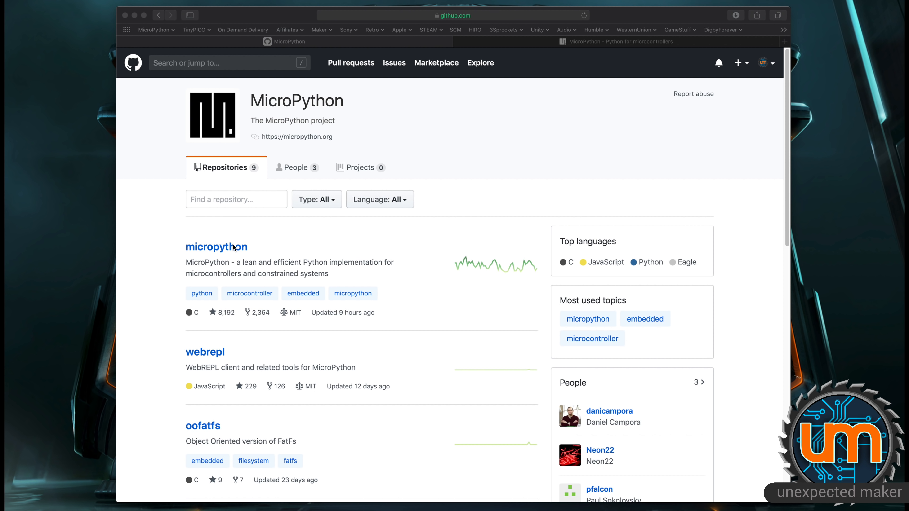
Open the micropython repository from the organisation page and browse its top-level file list.
{"action": "left_click", "coordinate": [217, 247]}
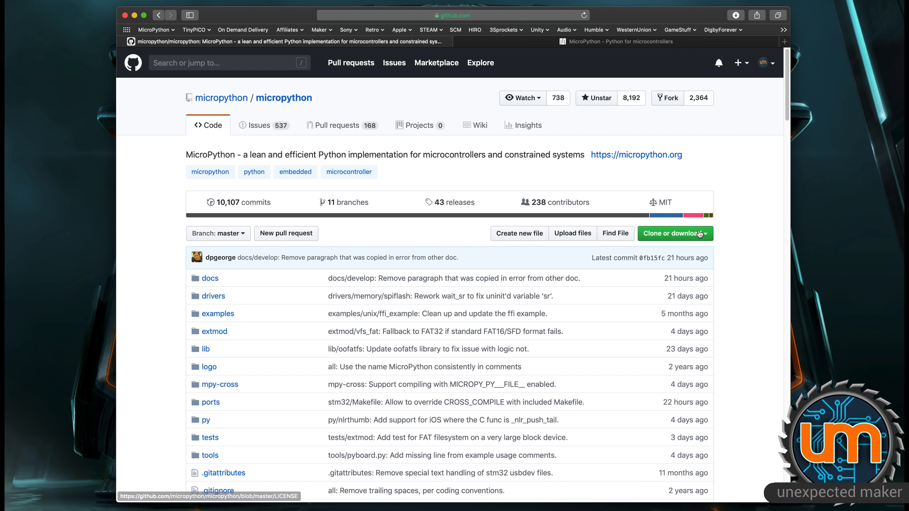
{"action": "left_click", "coordinate": [673, 233]}
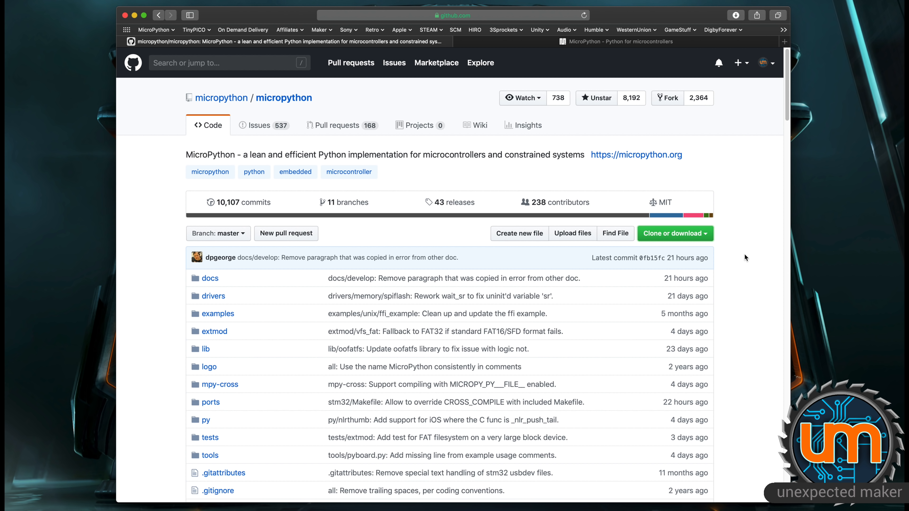
{"action": "scroll", "scroll_direction": "down", "scroll_amount": 3}
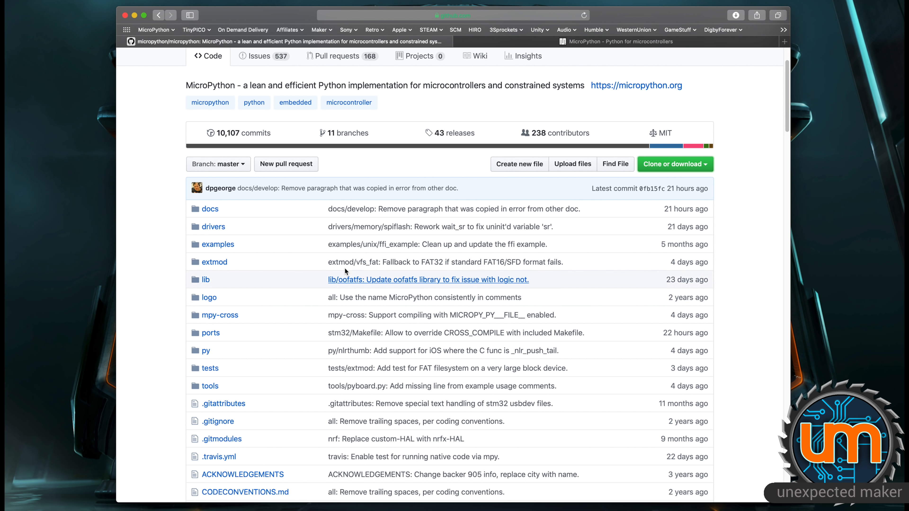
{"action": "mouse_move", "coordinate": [210, 332]}
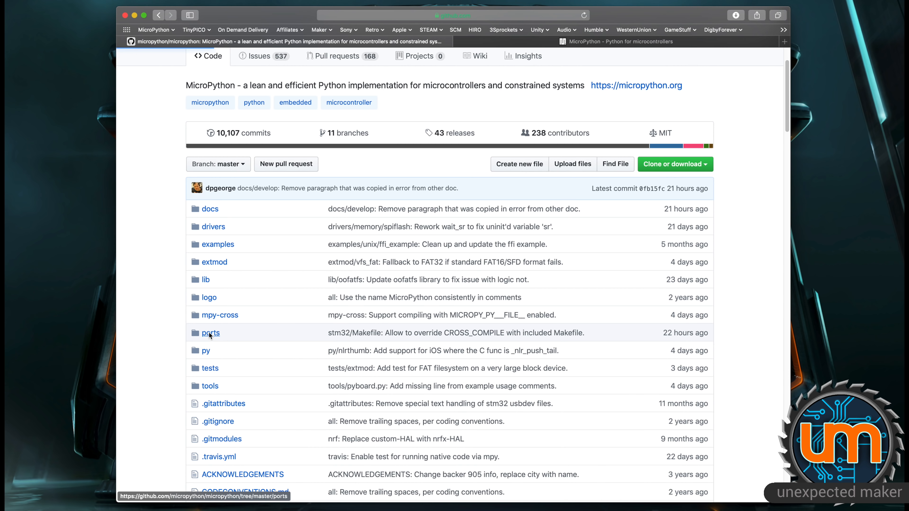
Navigate into ports/esp32 to reach the ESP32 port README.
{"action": "left_click", "coordinate": [210, 333]}
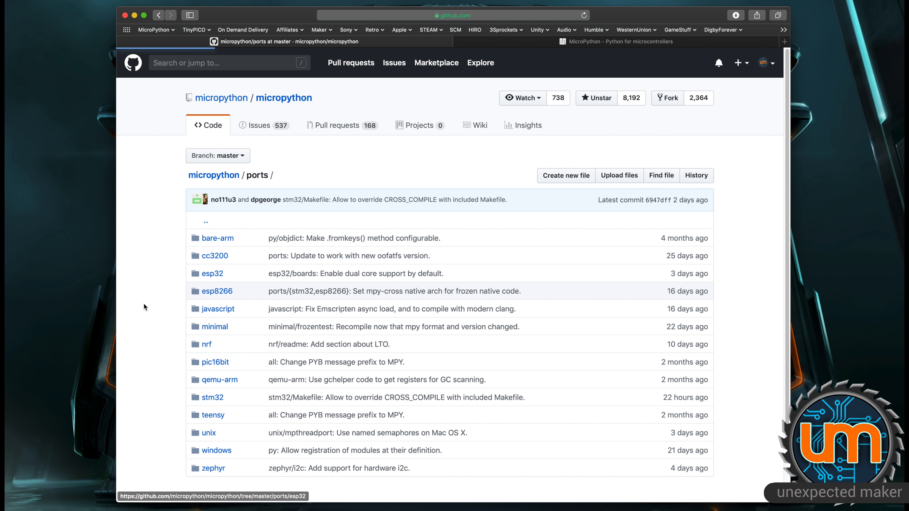
{"action": "left_click", "coordinate": [212, 274]}
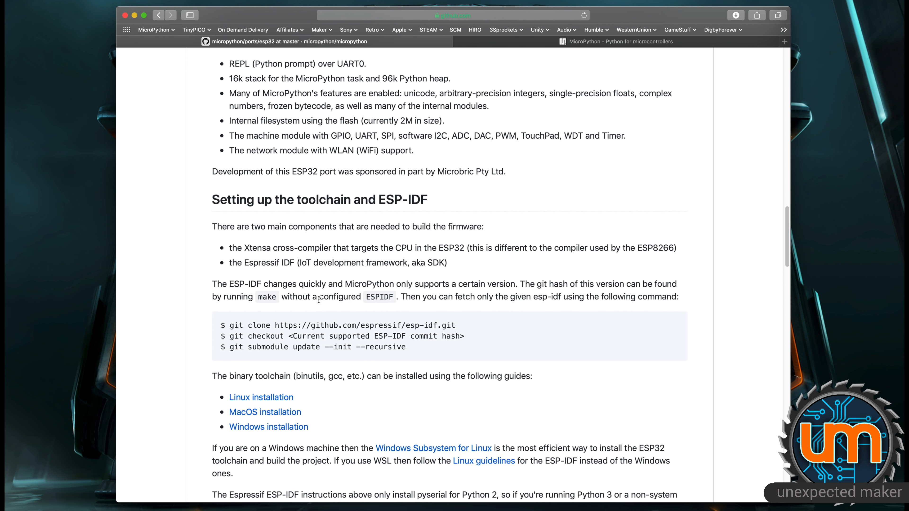
{"action": "scroll", "scroll_direction": "down", "scroll_amount": 3}
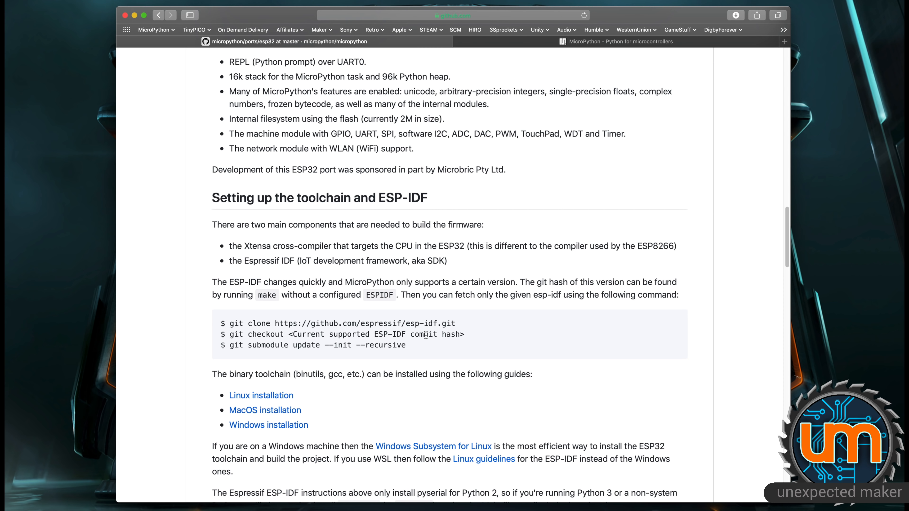
{"action": "scroll", "scroll_direction": "down", "scroll_amount": 3}
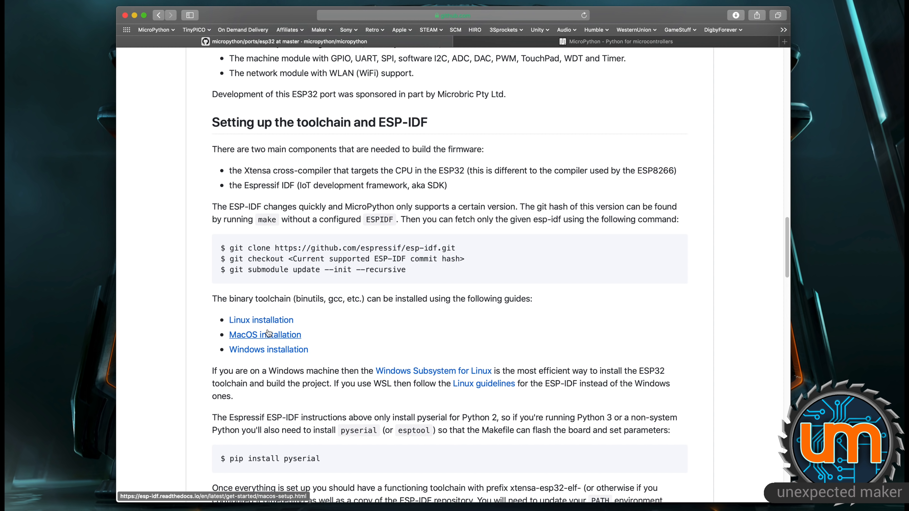
Scroll the README down to the make erase / make deploy firmware instructions.
{"action": "scroll", "scroll_direction": "down", "scroll_amount": 3}
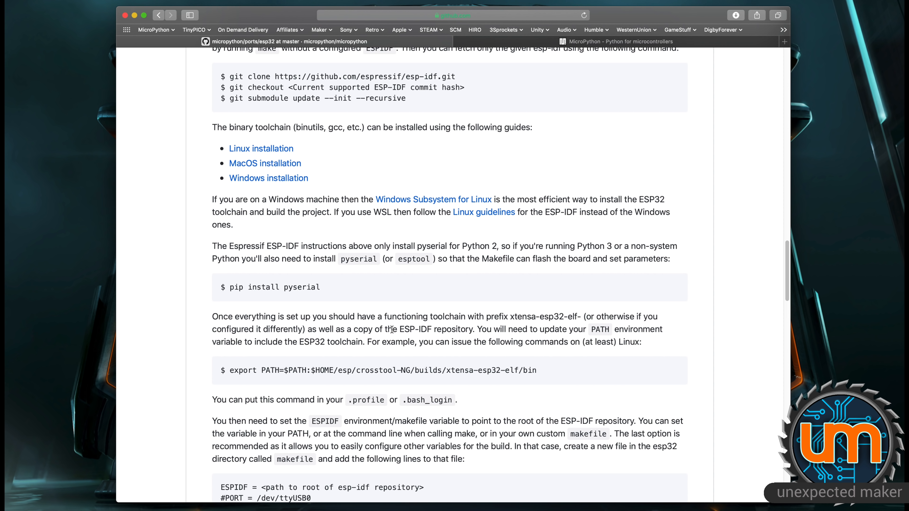
{"action": "scroll", "scroll_direction": "down", "scroll_amount": 3}
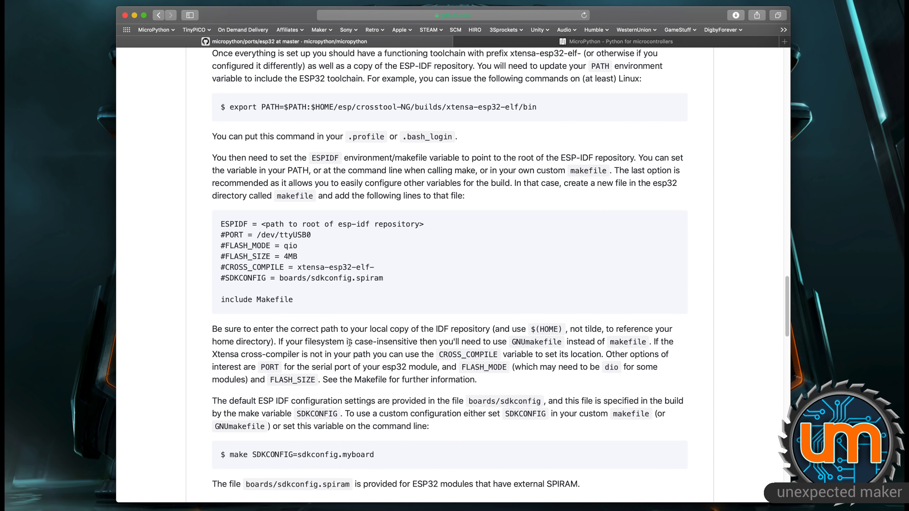
{"action": "scroll", "scroll_direction": "down", "scroll_amount": 3}
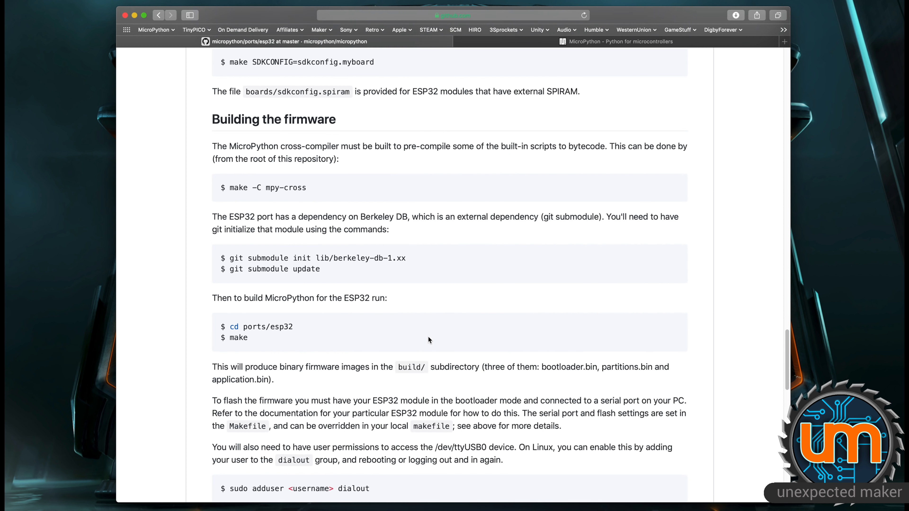
{"action": "scroll", "scroll_direction": "down", "scroll_amount": 3}
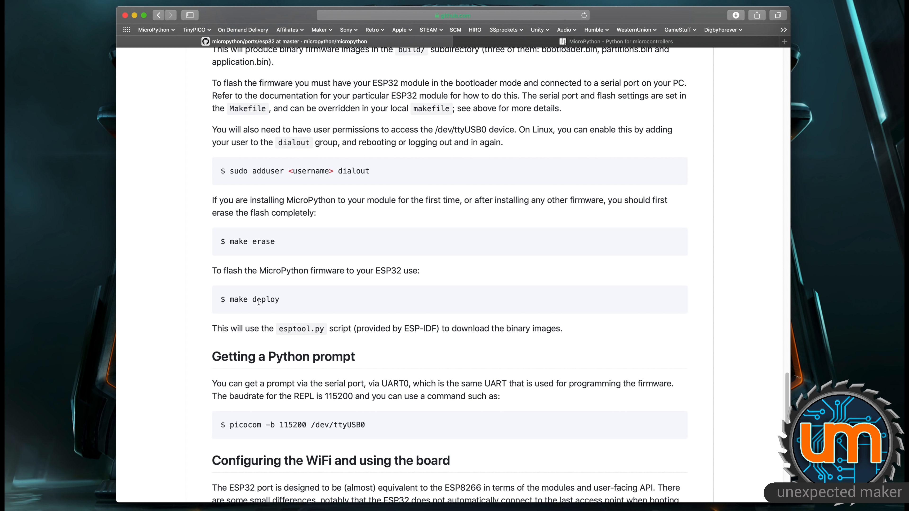
{"action": "mouse_move", "coordinate": [258, 299]}
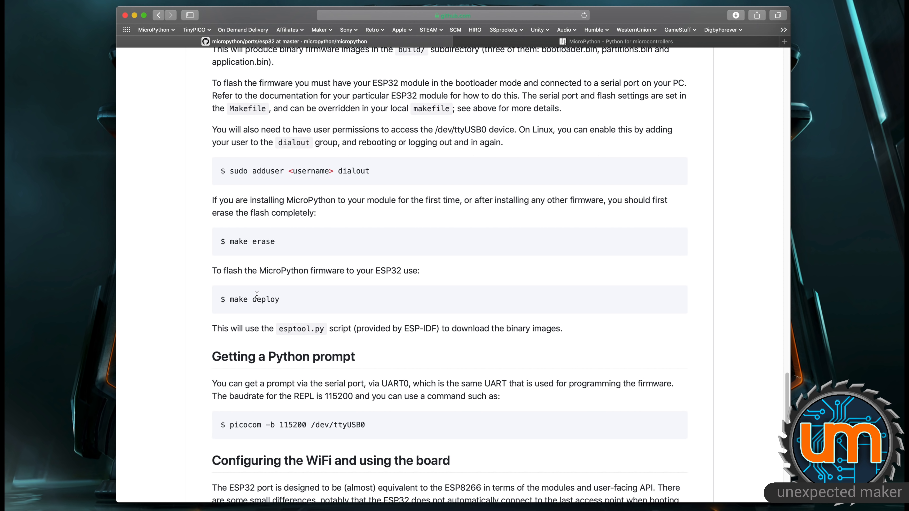
{"action": "mouse_move", "coordinate": [286, 271]}
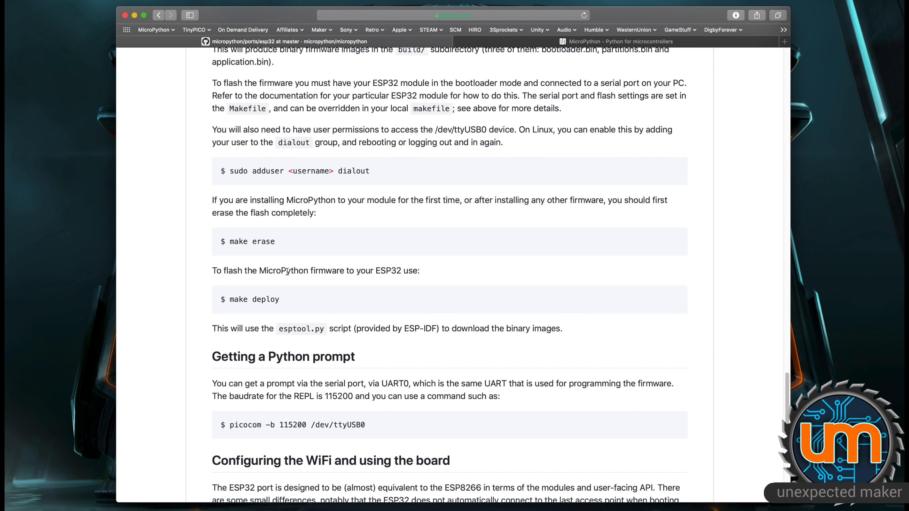
{"action": "mouse_move", "coordinate": [291, 285]}
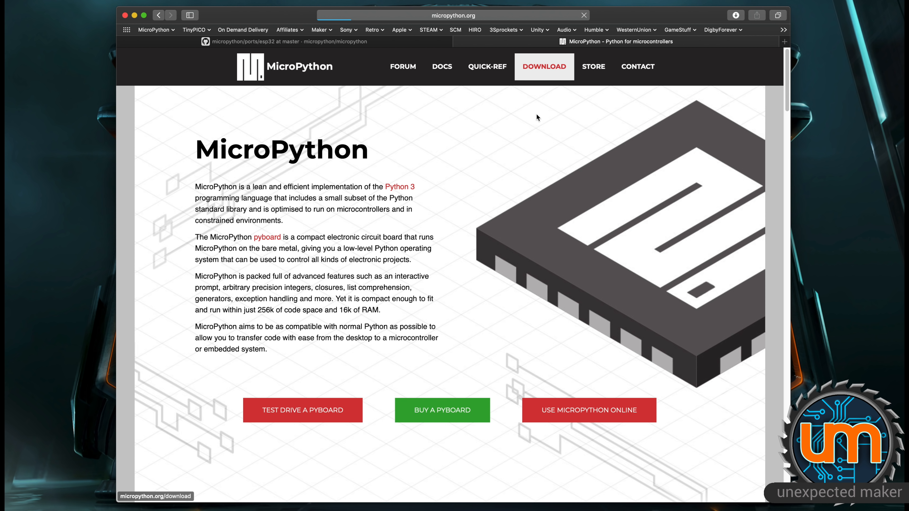
Go to the micropython.org downloads page and jump to the ESP32 firmware section.
{"action": "left_click", "coordinate": [544, 66]}
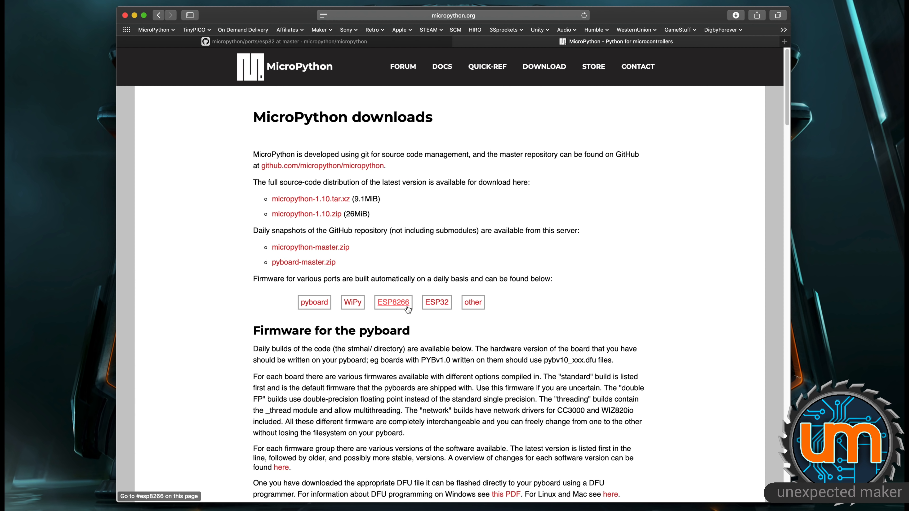
{"action": "mouse_move", "coordinate": [436, 302]}
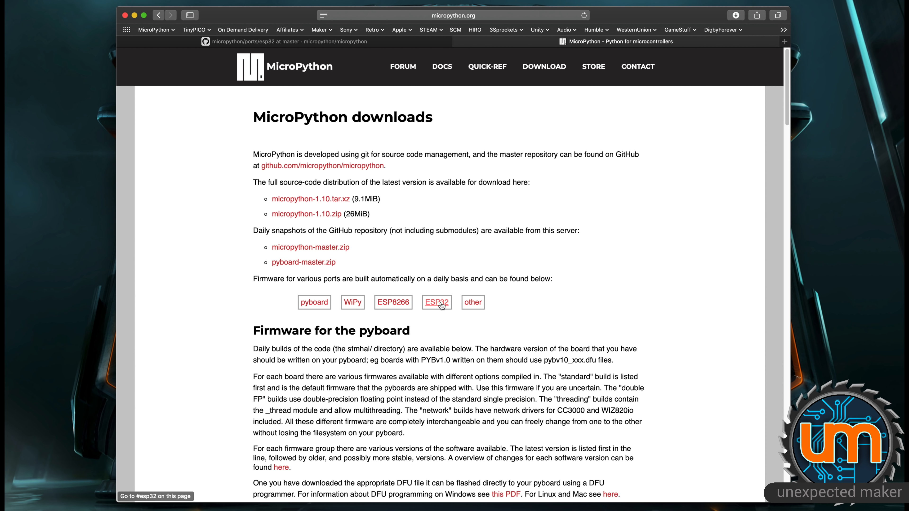
{"action": "left_click", "coordinate": [436, 302]}
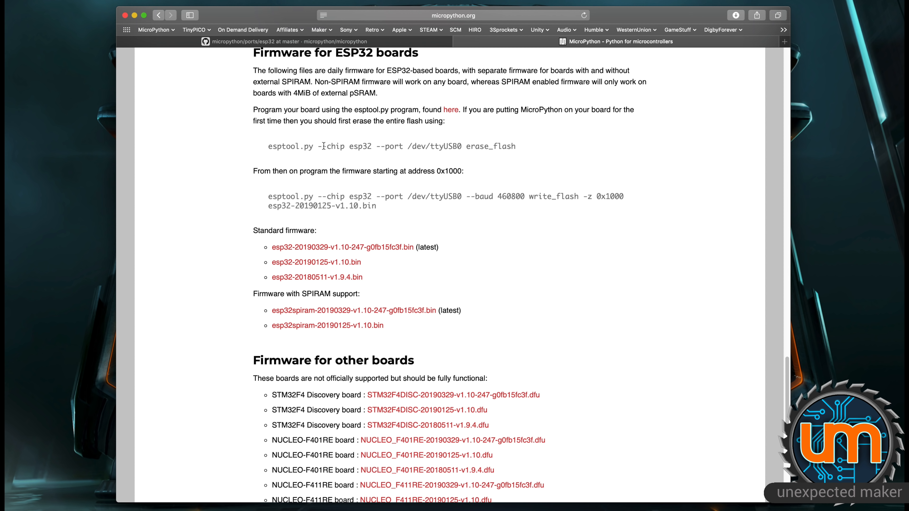
{"action": "mouse_move", "coordinate": [447, 148]}
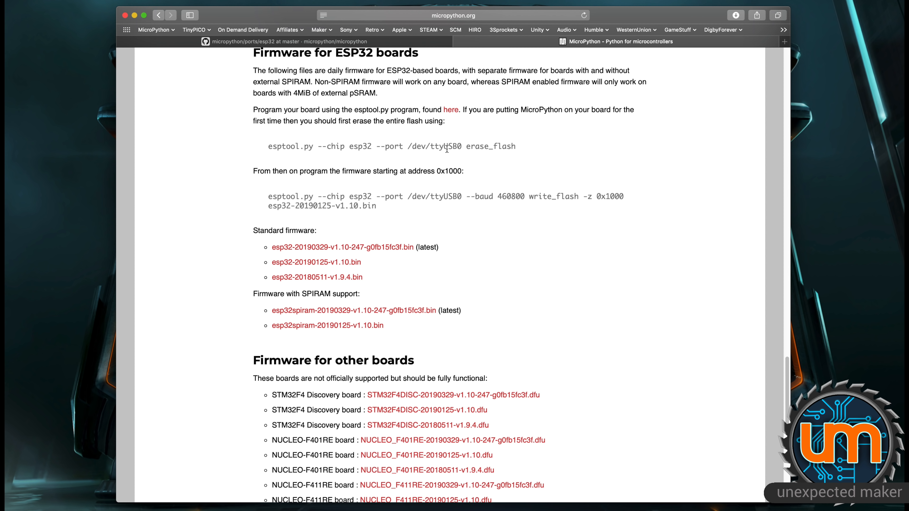
{"action": "mouse_move", "coordinate": [416, 197]}
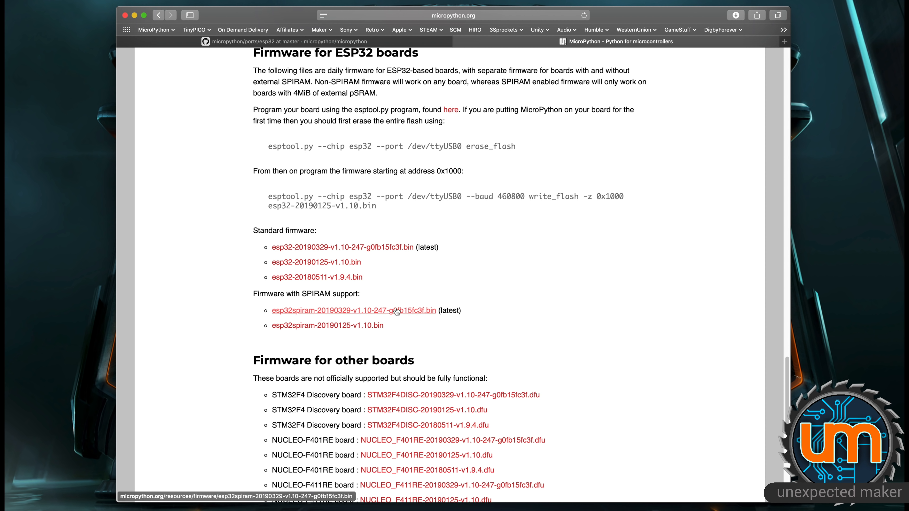
{"action": "mouse_move", "coordinate": [372, 315]}
{"action": "type", "text": "ls"}
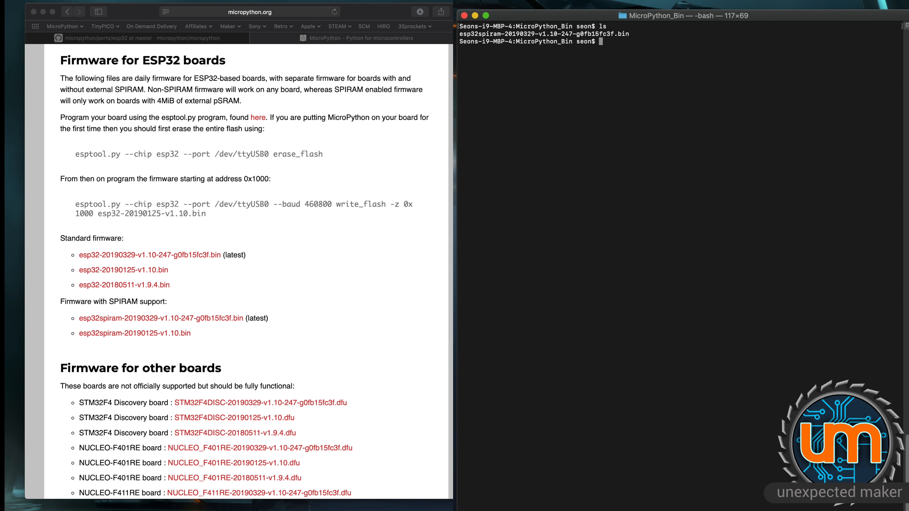
{"action": "mouse_move", "coordinate": [376, 169]}
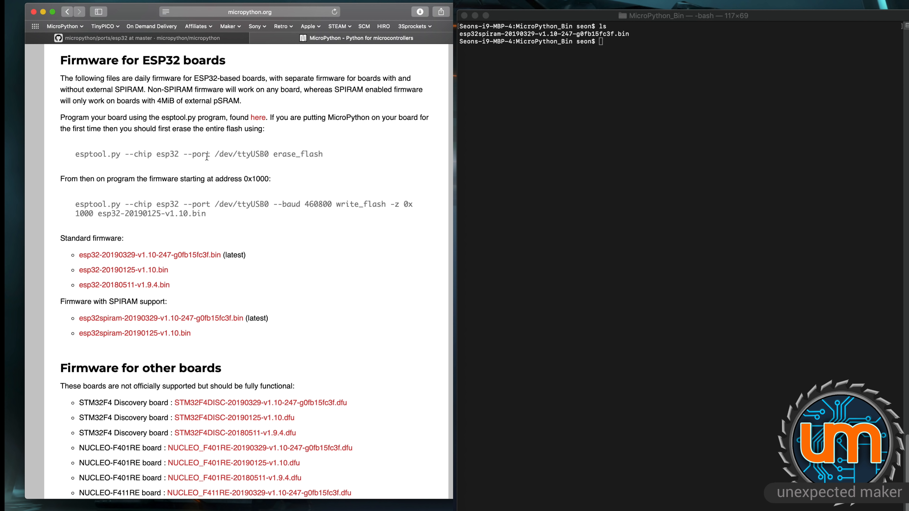
{"action": "mouse_move", "coordinate": [243, 168]}
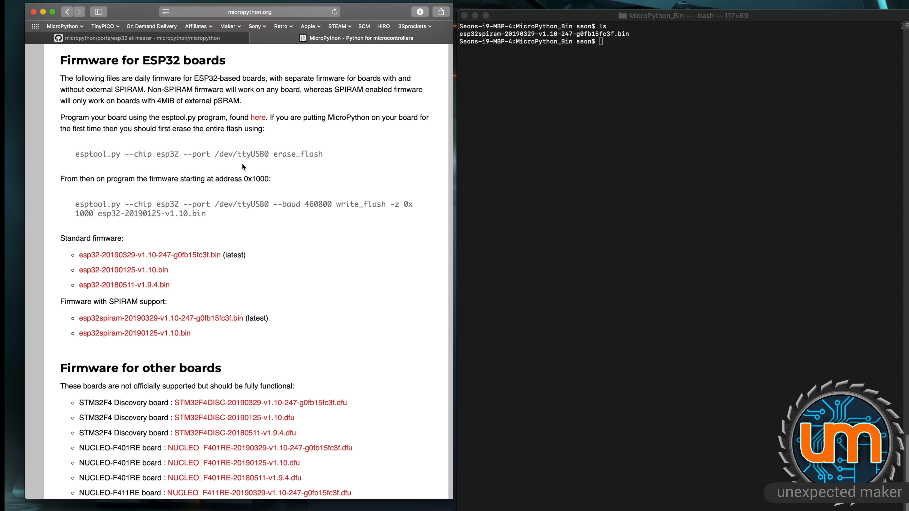
{"action": "mouse_move", "coordinate": [250, 156]}
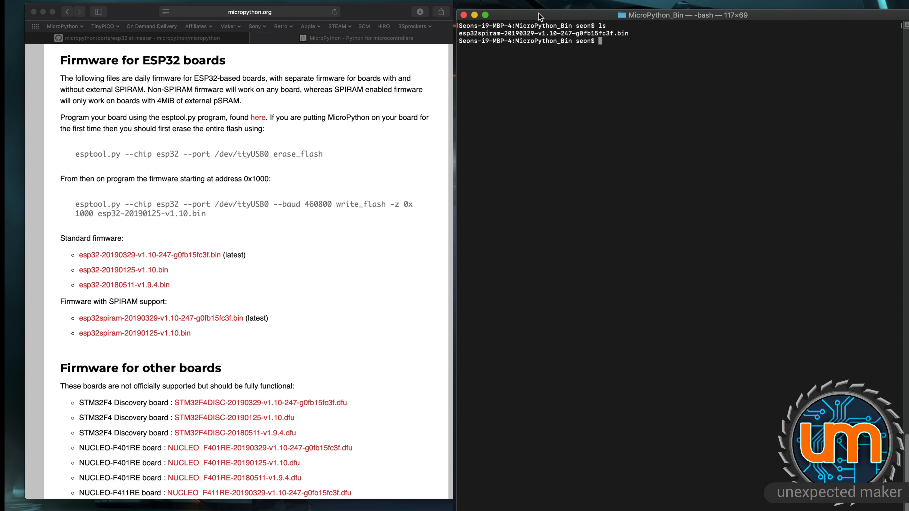
{"action": "mouse_move", "coordinate": [560, 45]}
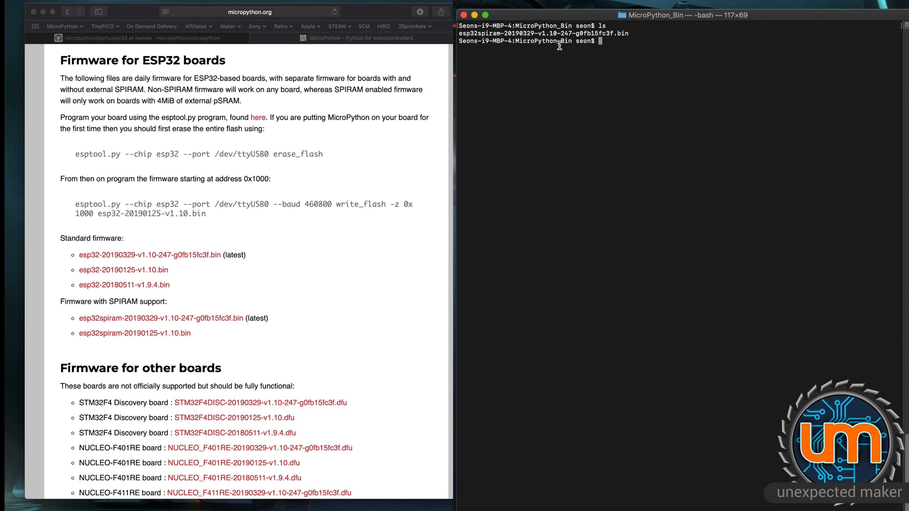
List the serial devices with ls /dev/tty.* to find the SLAB USB-to-UART port.
{"action": "type", "text": "ls"}
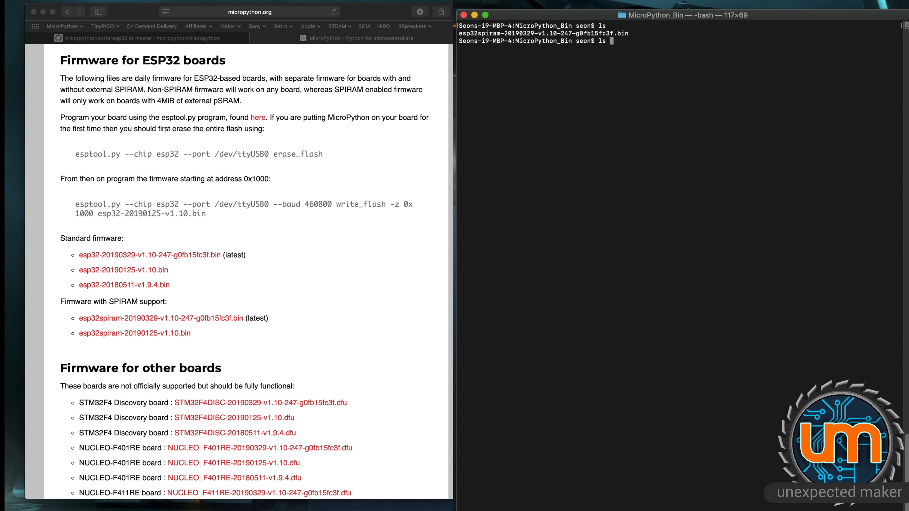
{"action": "type", "text": "/dev/"}
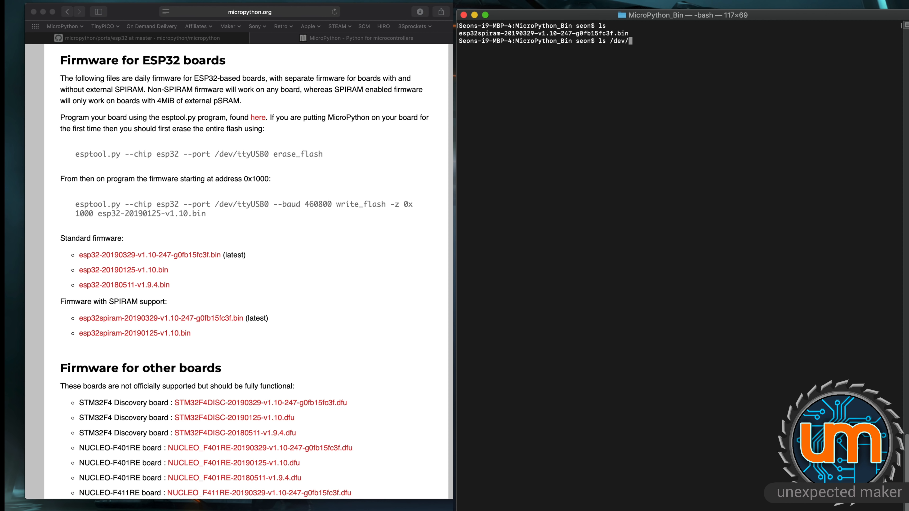
{"action": "type", "text": "t"}
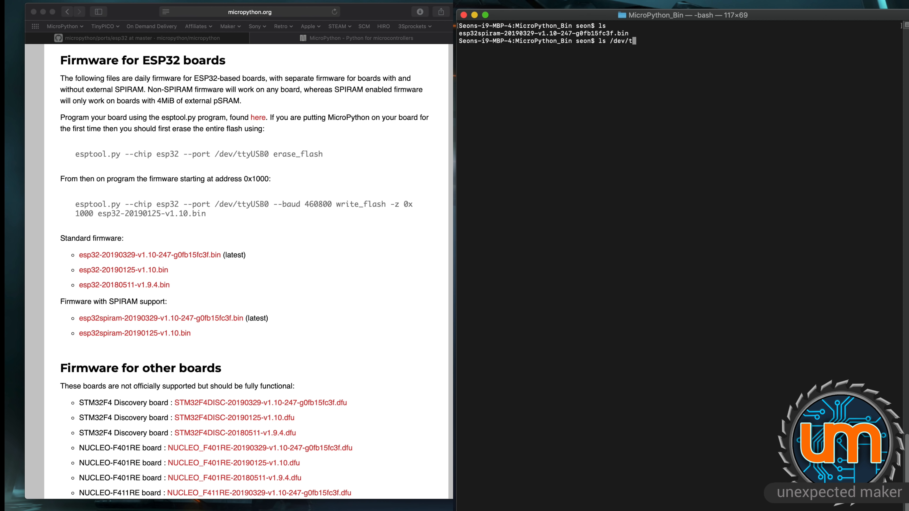
{"action": "type", "text": "ty"}
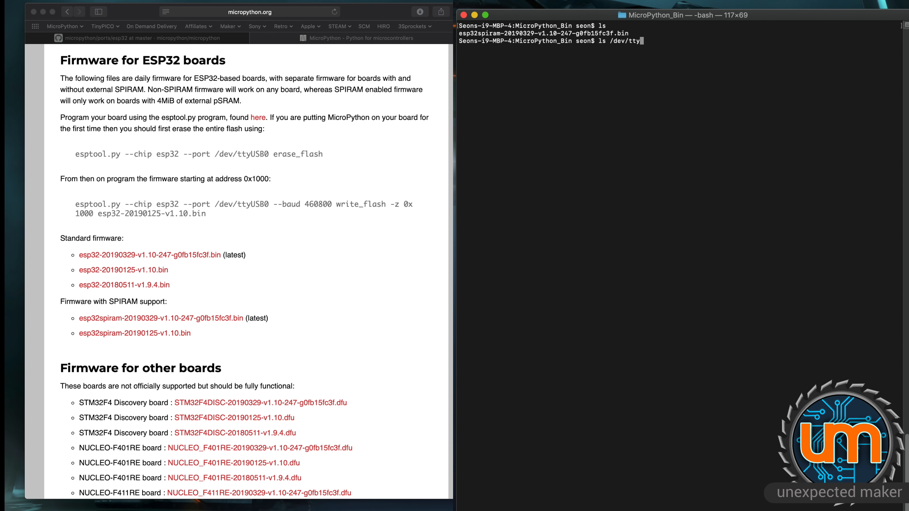
{"action": "type", "text": ".*"}
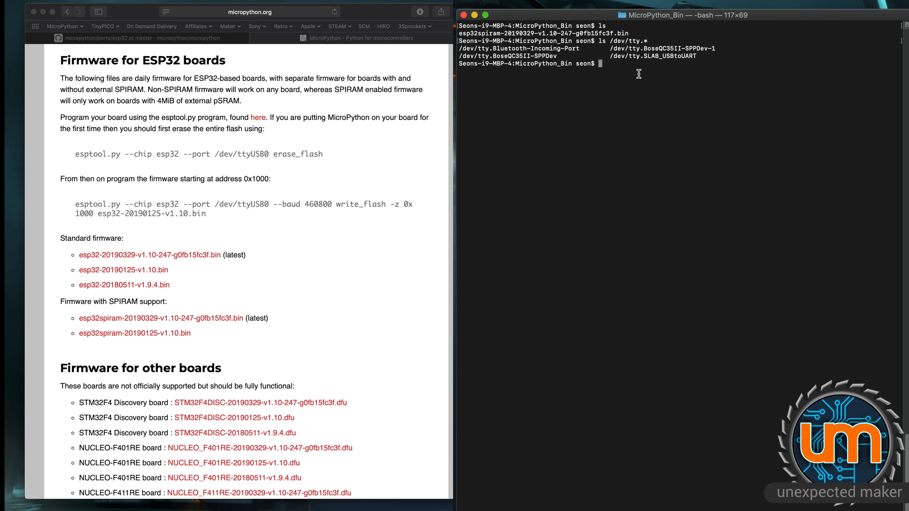
{"action": "mouse_move", "coordinate": [639, 69]}
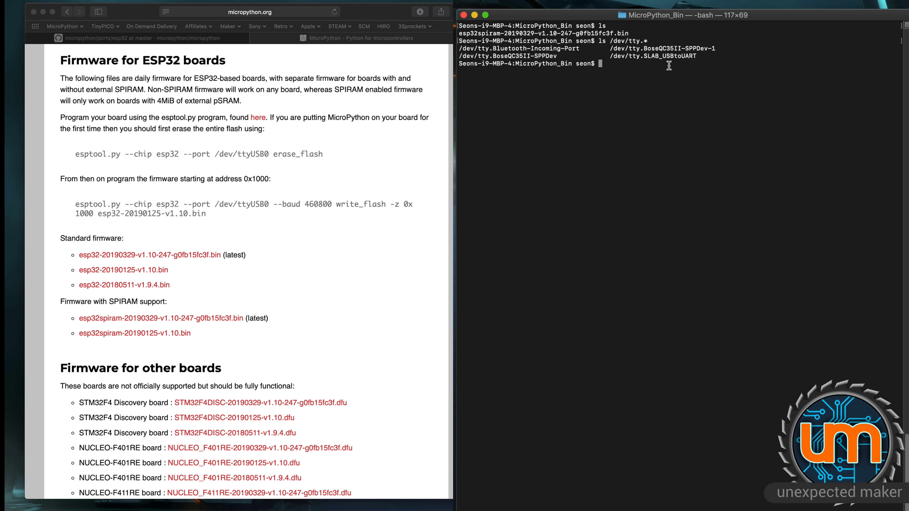
{"action": "mouse_move", "coordinate": [689, 57]}
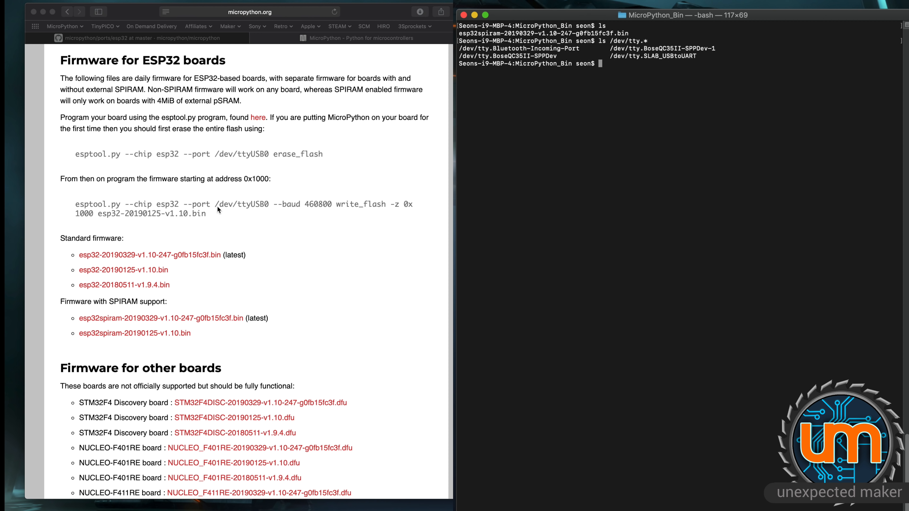
{"action": "mouse_move", "coordinate": [279, 221]}
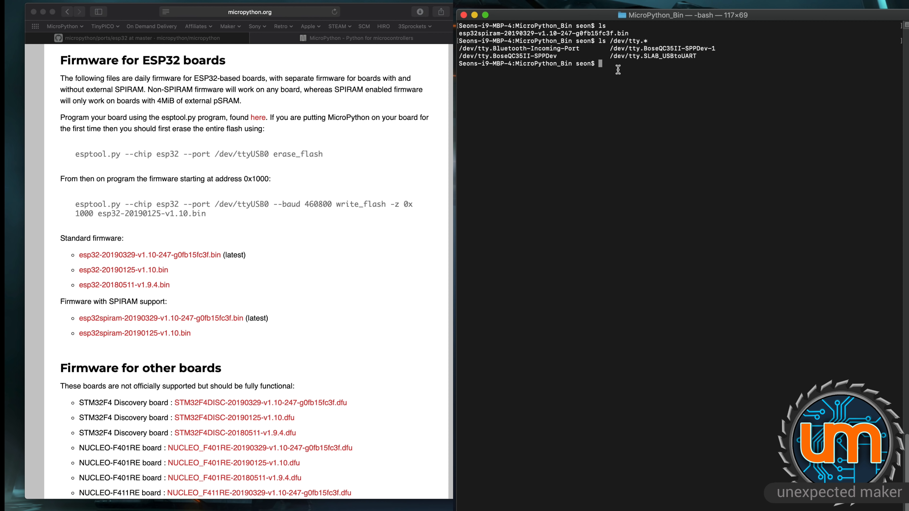
{"action": "mouse_move", "coordinate": [368, 129]}
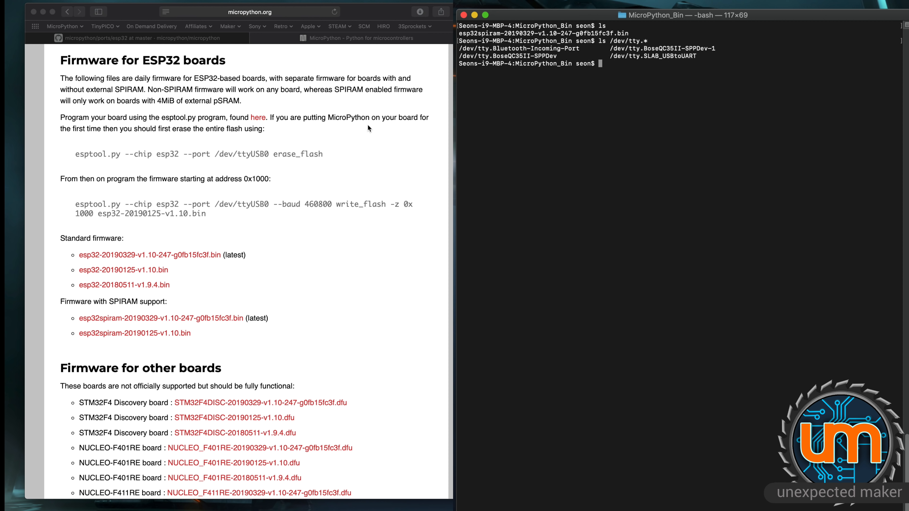
{"action": "mouse_move", "coordinate": [327, 155]}
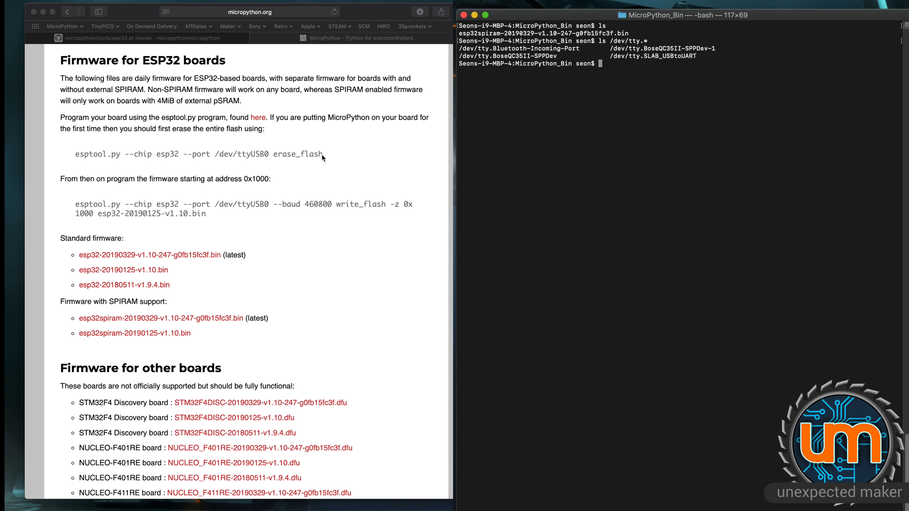
{"action": "mouse_move", "coordinate": [323, 157]}
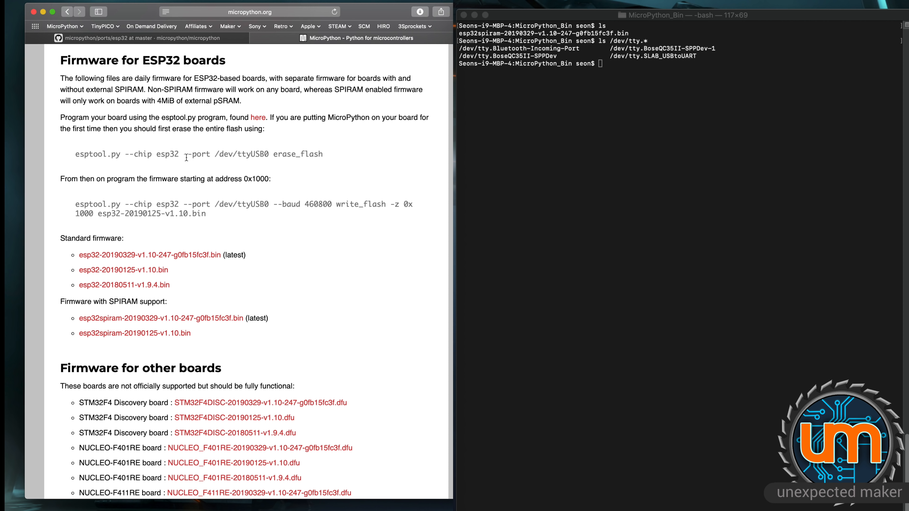
Erase the ESP32 flash with esptool.py --chip esp32 --port /dev/tty.SLAB_USBtoUART erase_flash.
{"action": "left_click_drag", "start_coordinate": [76, 155], "coordinate": [211, 154]}
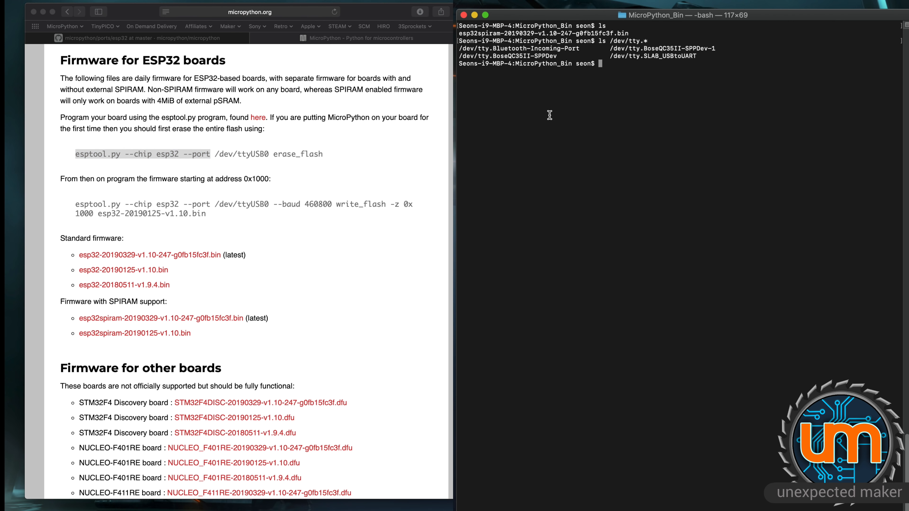
{"action": "type", "text": "esptool.py --chip esp32 --port"}
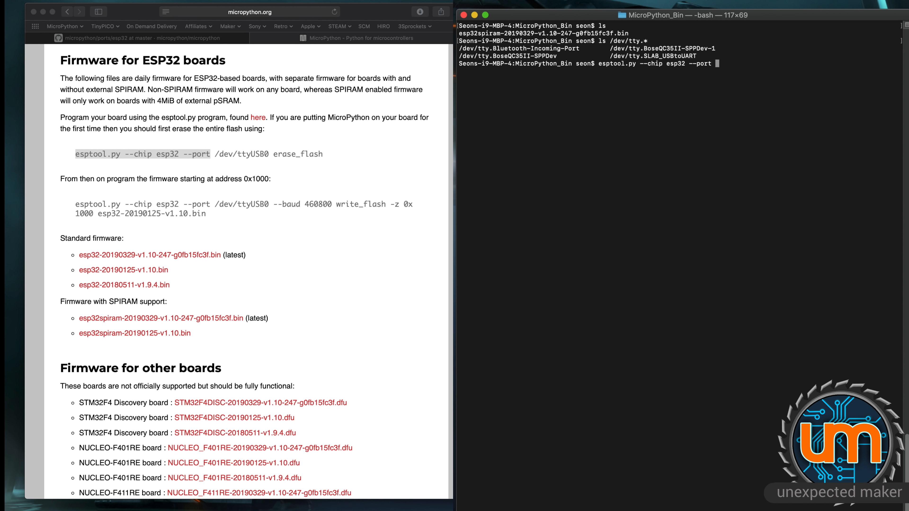
{"action": "type", "text": "/dev/tty.SLAB_USBtoUART"}
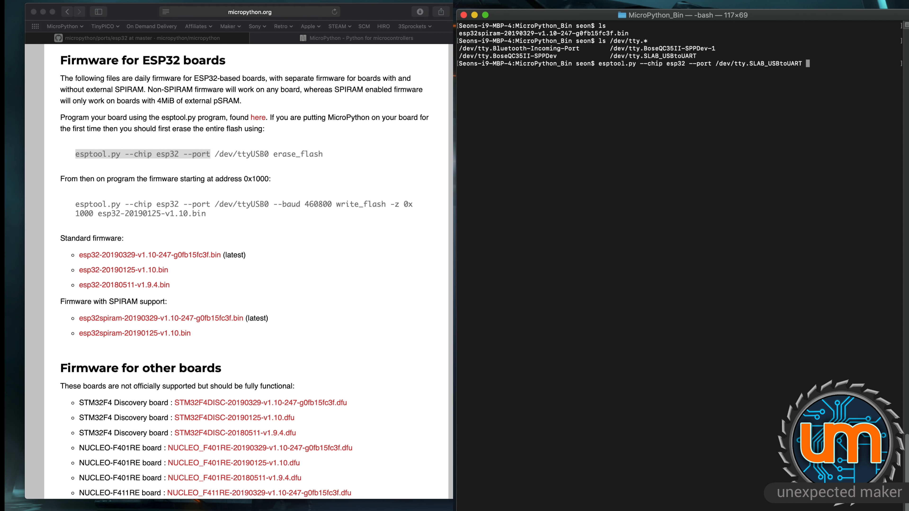
{"action": "type", "text": "erase_flas"}
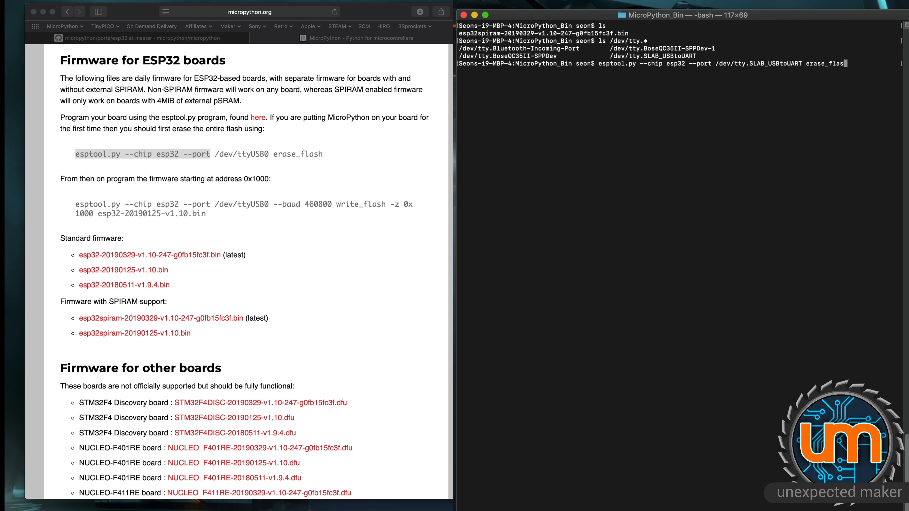
{"action": "key", "text": "enter"}
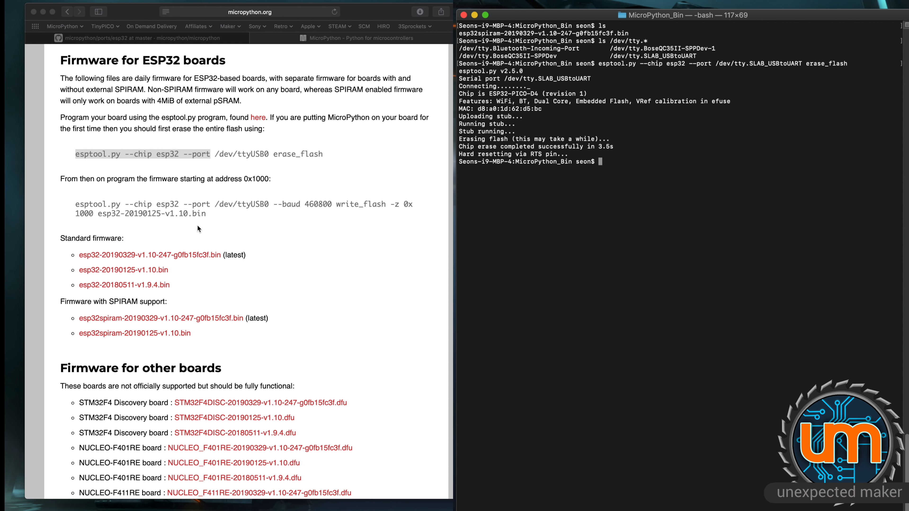
Build the esptool write command for /dev/tty.SLAB_USBtoUART at --baud 921600.
{"action": "left_click_drag", "start_coordinate": [75, 154], "coordinate": [210, 153]}
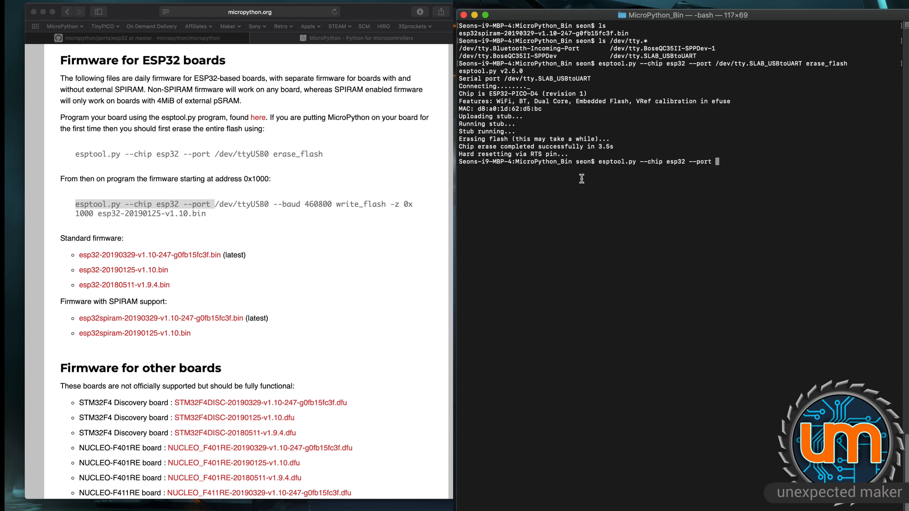
{"action": "type", "text": "/dev/t"}
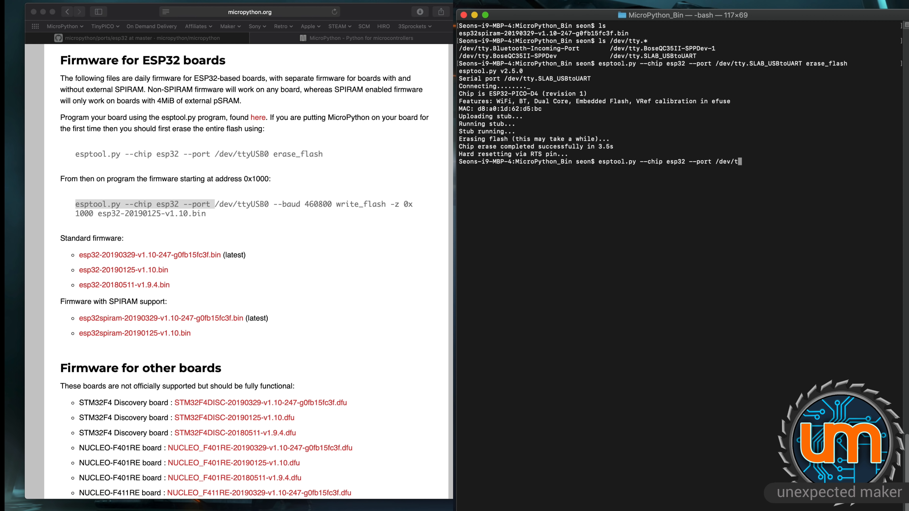
{"action": "type", "text": "SLAB_USBtoUART"}
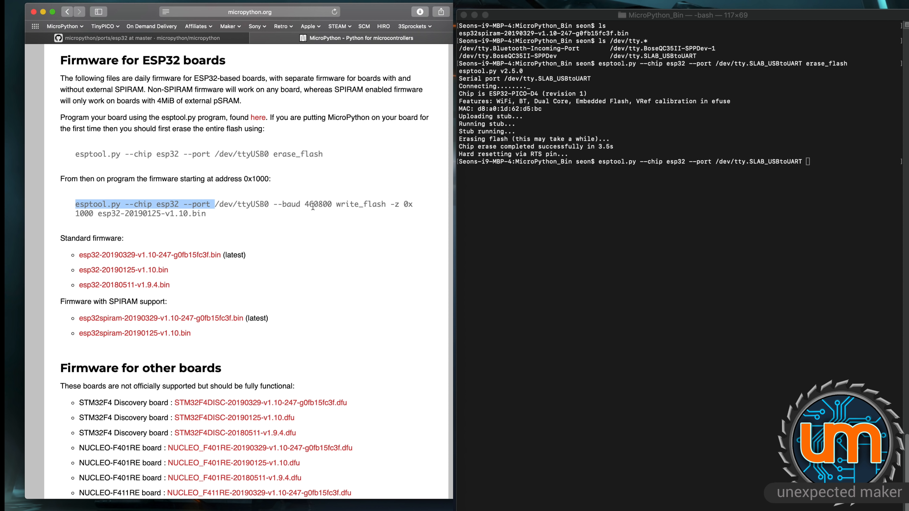
{"action": "mouse_move", "coordinate": [312, 204]}
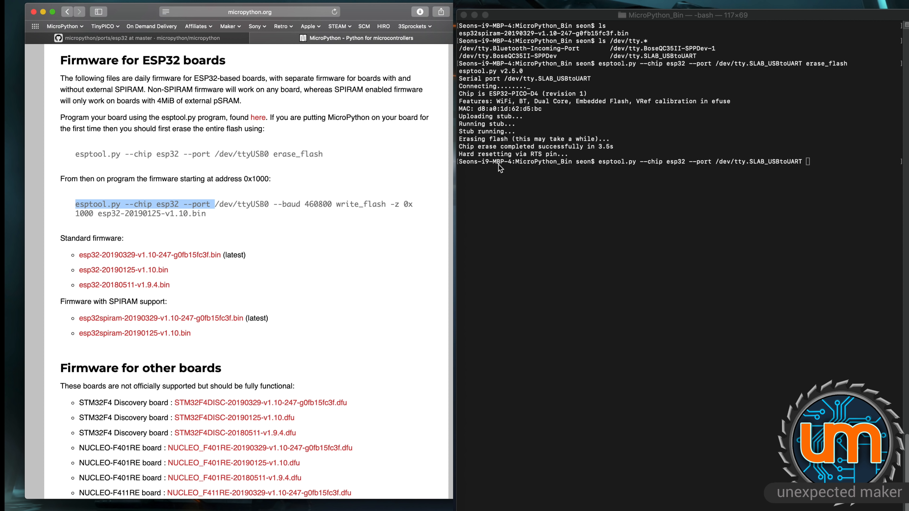
{"action": "type", "text": "--baud 9"}
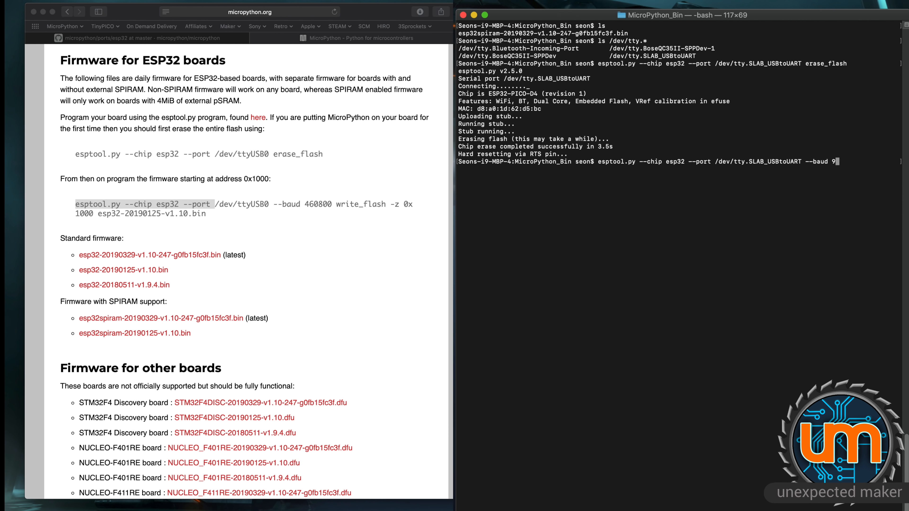
{"action": "type", "text": "21600"}
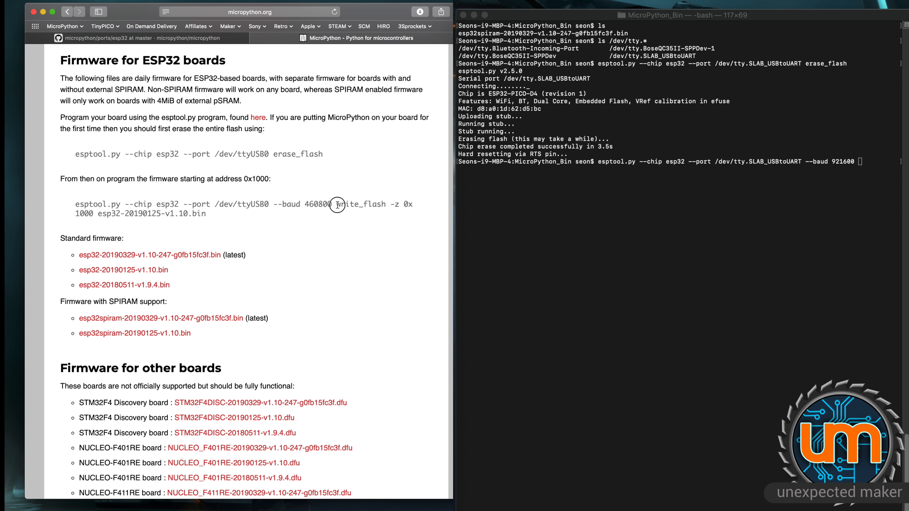
Write esp32spiram-20190329-v1.10-247-g0fb15fc3f.bin to the board with write_flash -z 0x1000.
{"action": "left_click_drag", "start_coordinate": [337, 204], "coordinate": [93, 213]}
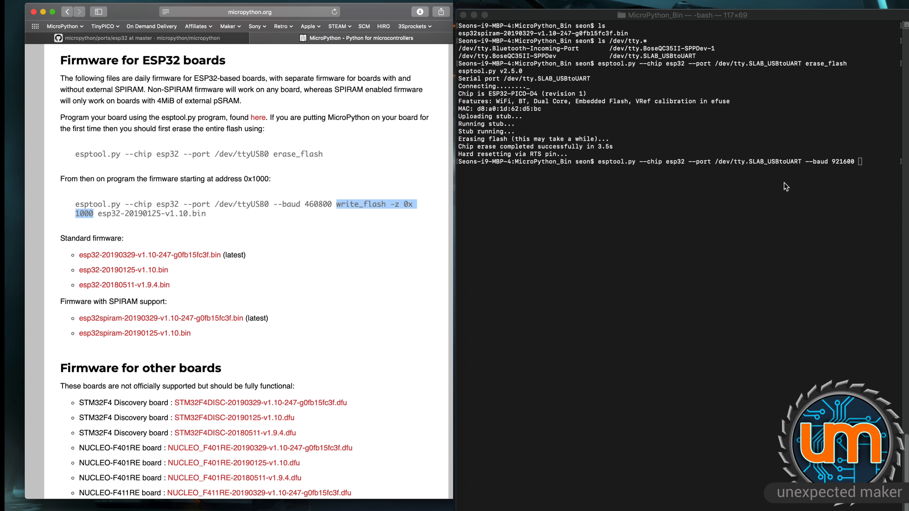
{"action": "type", "text": "write_flash -z 0x1000"}
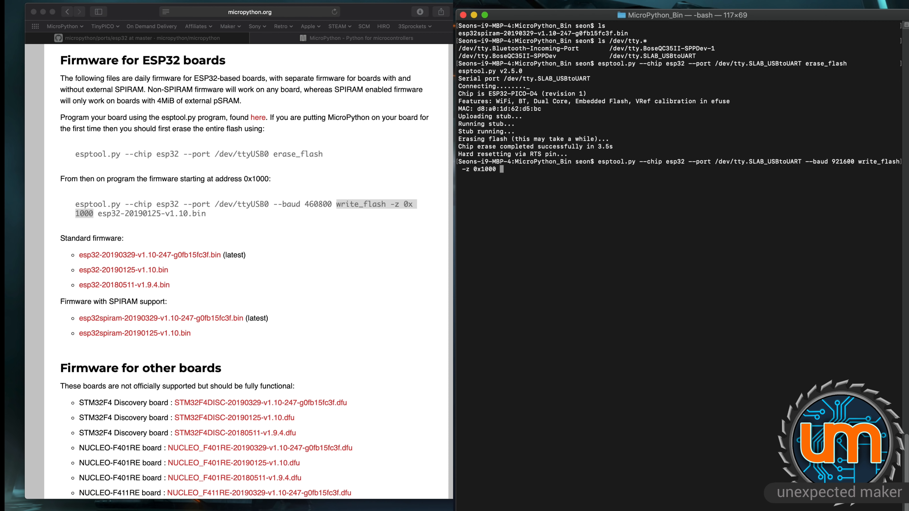
{"action": "type", "text": "esp32spiram-20190329-v1.10-247-g0fb15fc3f.bin"}
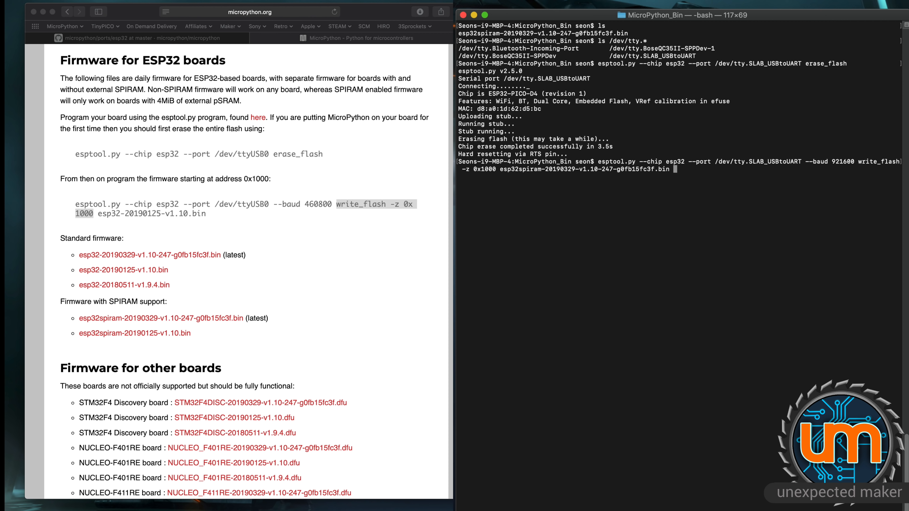
{"action": "key", "text": "Return"}
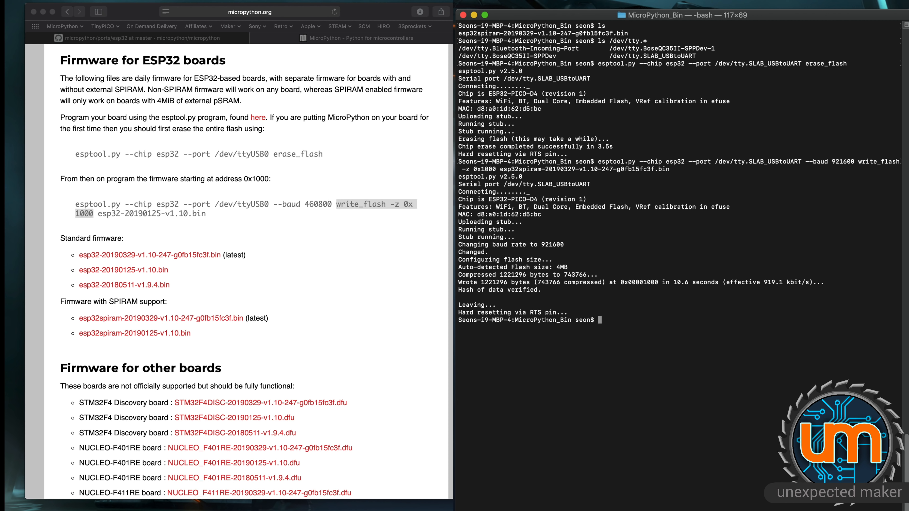
Open a screen serial session to /dev/tty.SLAB_USBtoUART at 115200 baud.
{"action": "type", "text": "screen"}
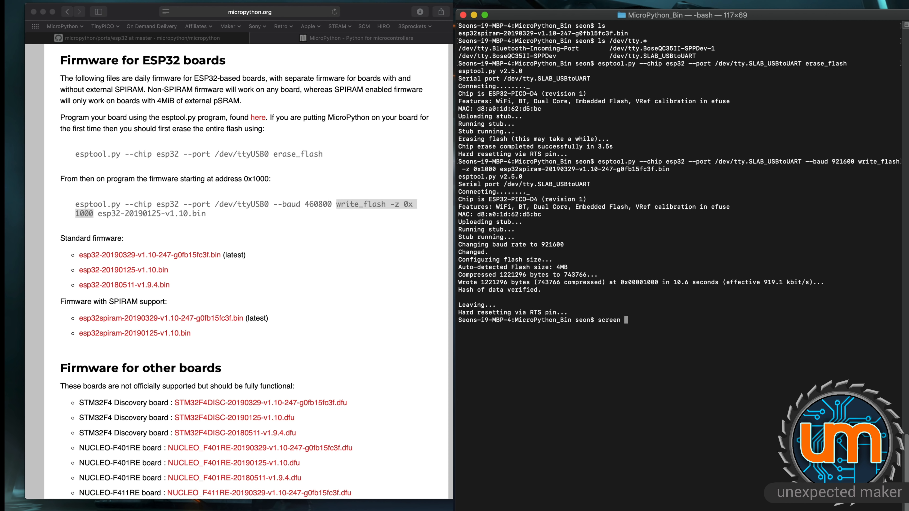
{"action": "type", "text": "-port"}
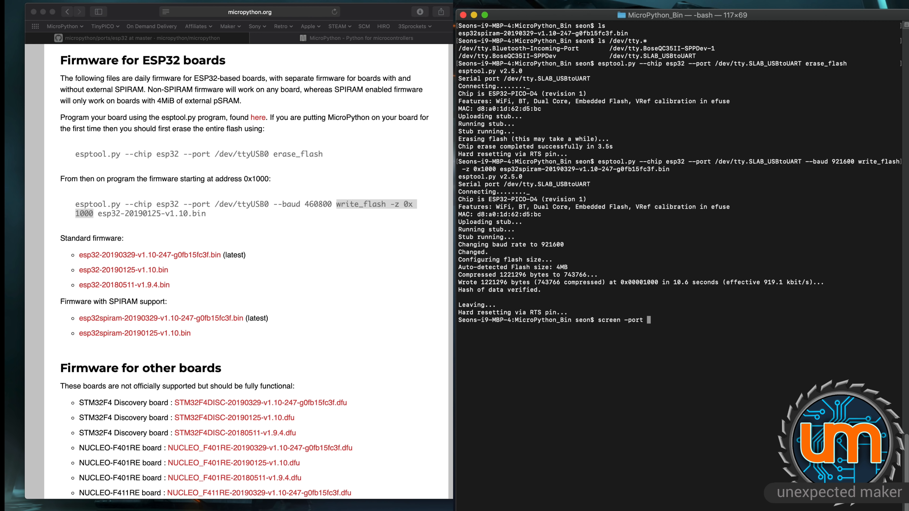
{"action": "type", "text": "/dev/tty"}
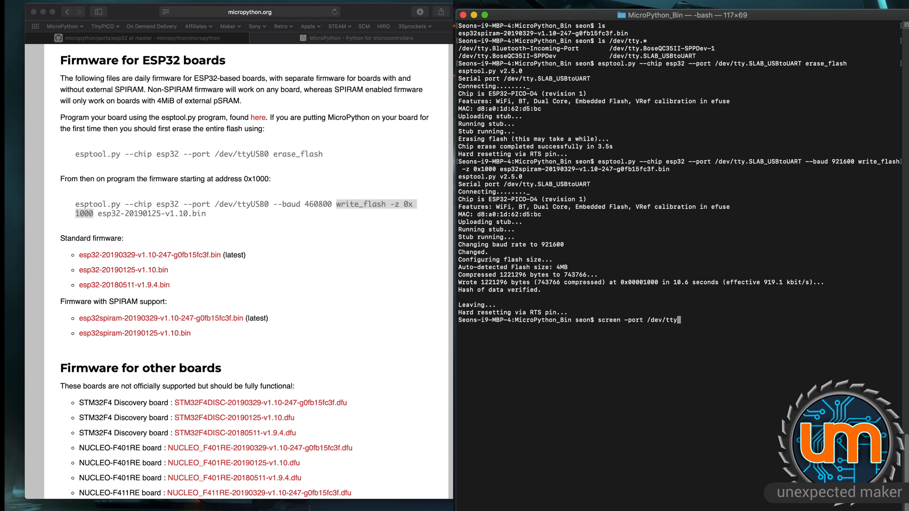
{"action": "type", "text": ".SLAB_USBtoUART"}
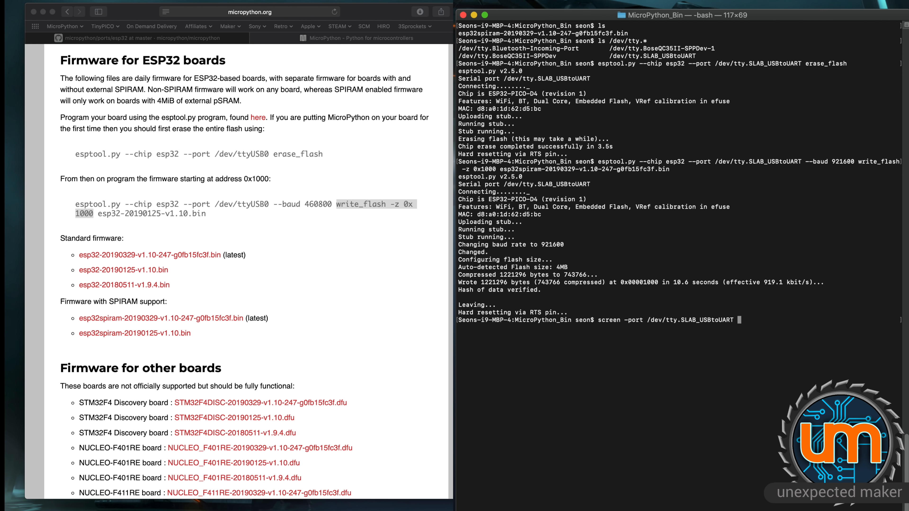
{"action": "type", "text": "11520"}
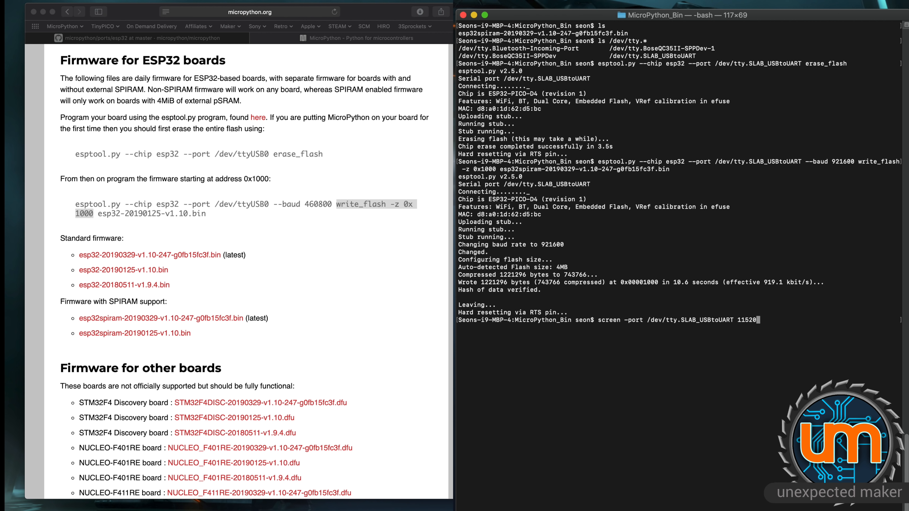
{"action": "key", "text": "enter"}
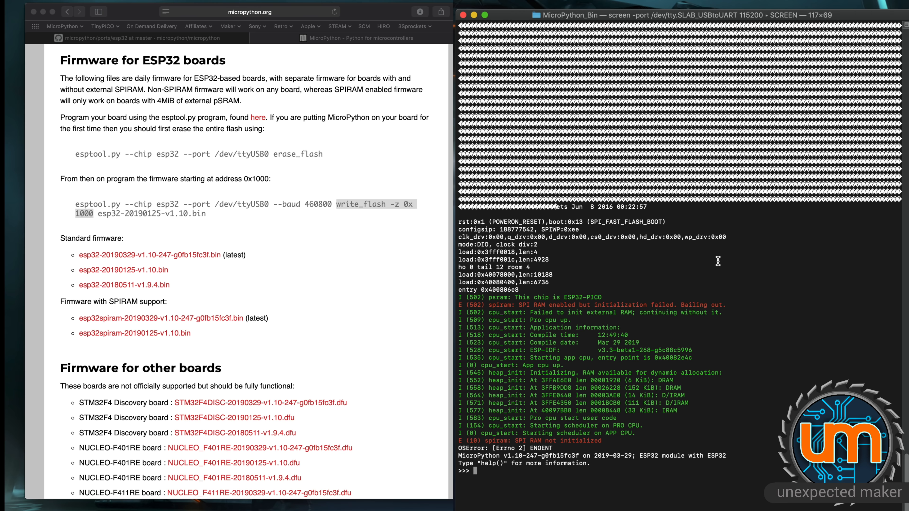
{"action": "mouse_move", "coordinate": [558, 309]}
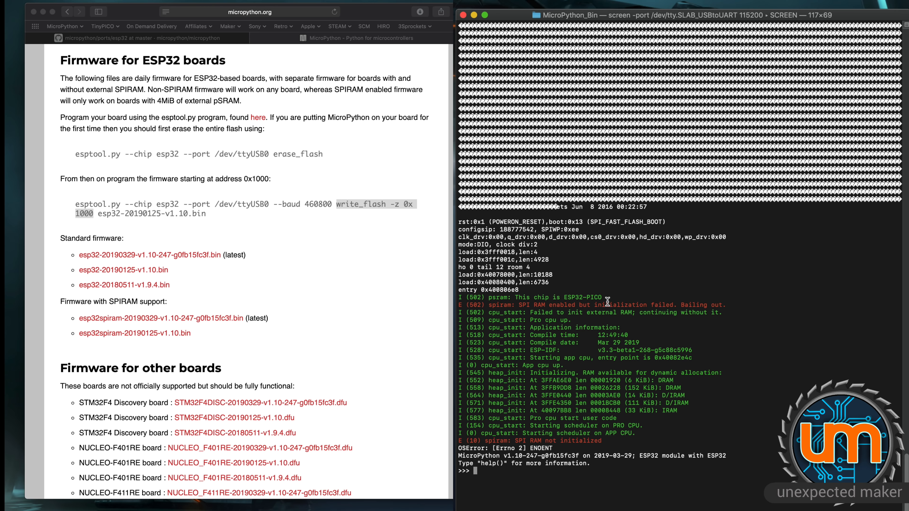
{"action": "mouse_move", "coordinate": [589, 383]}
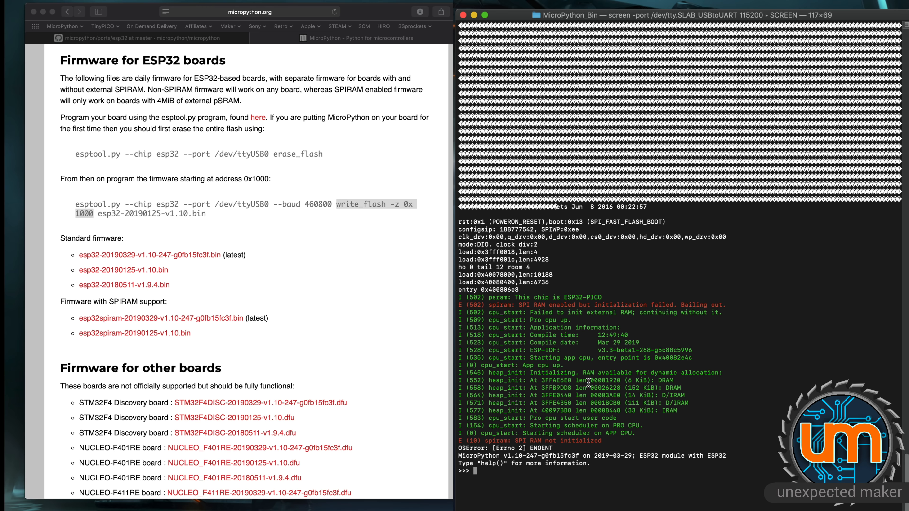
{"action": "mouse_move", "coordinate": [587, 404]}
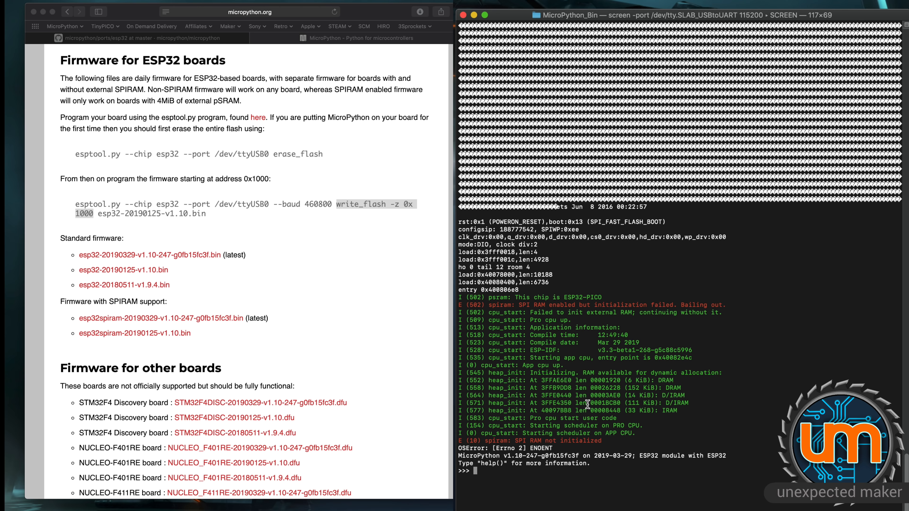
{"action": "mouse_move", "coordinate": [537, 480]}
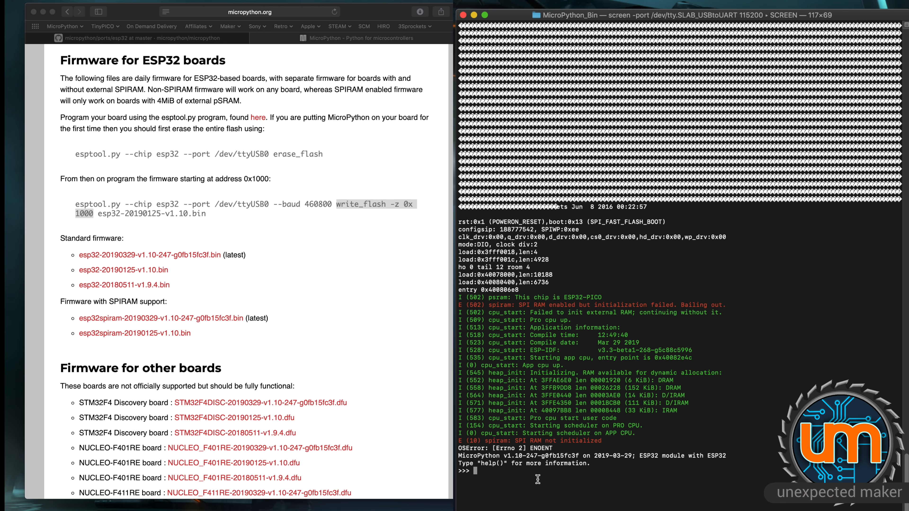
{"action": "mouse_move", "coordinate": [532, 473]}
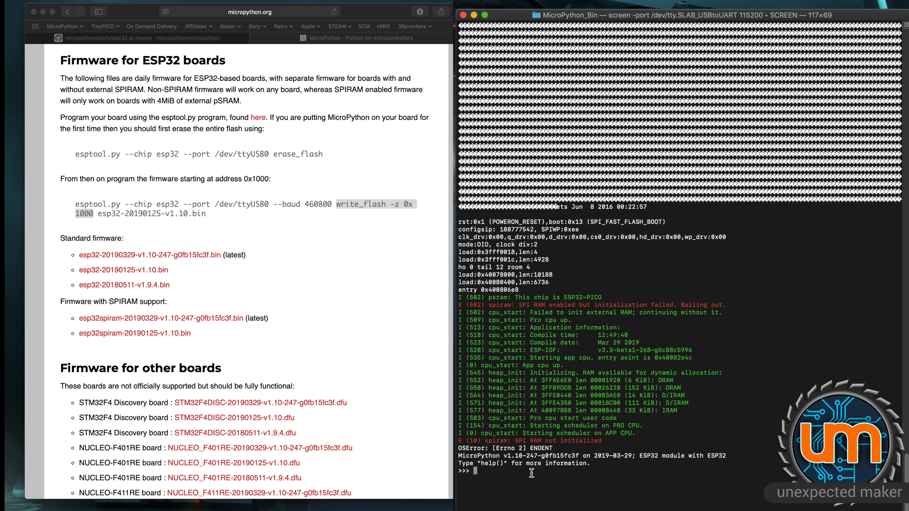
Enter print("hello world") at the MicroPython REPL prompt.
{"action": "type", "text": "print("}
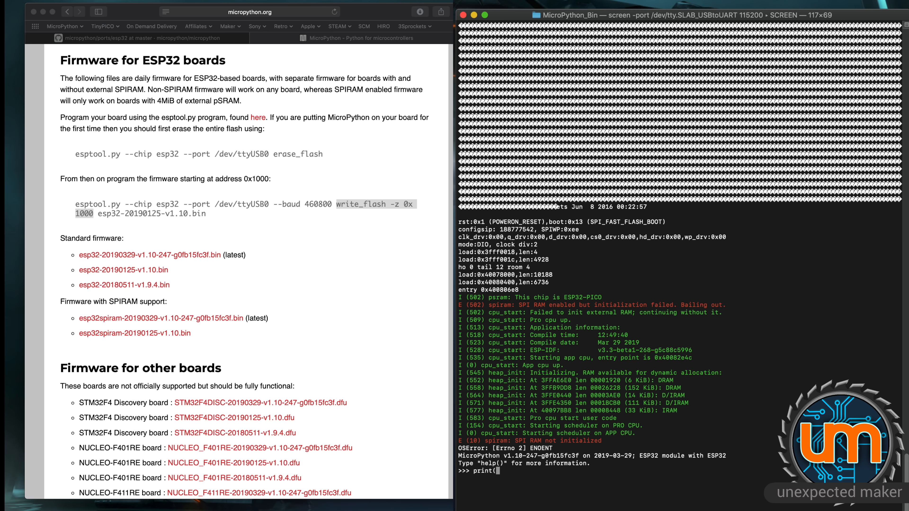
{"action": "type", "text": "\"hello"}
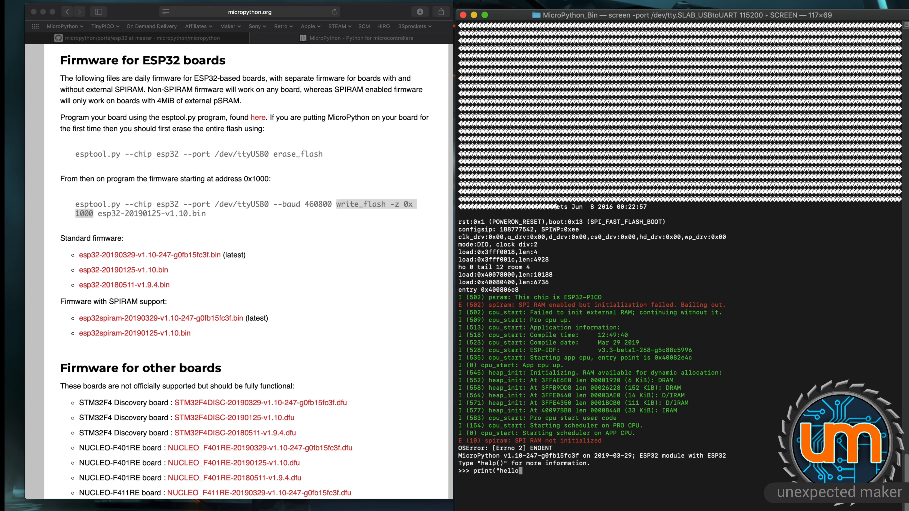
{"action": "type", "text": "world\")"}
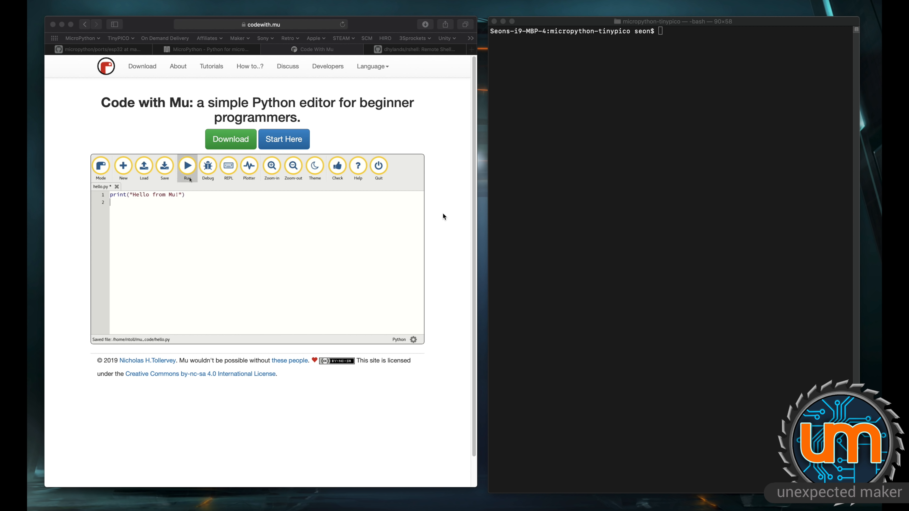
Try the Code with Mu page's editor demo with print("Hello from Mu!").
{"action": "left_click", "coordinate": [164, 165]}
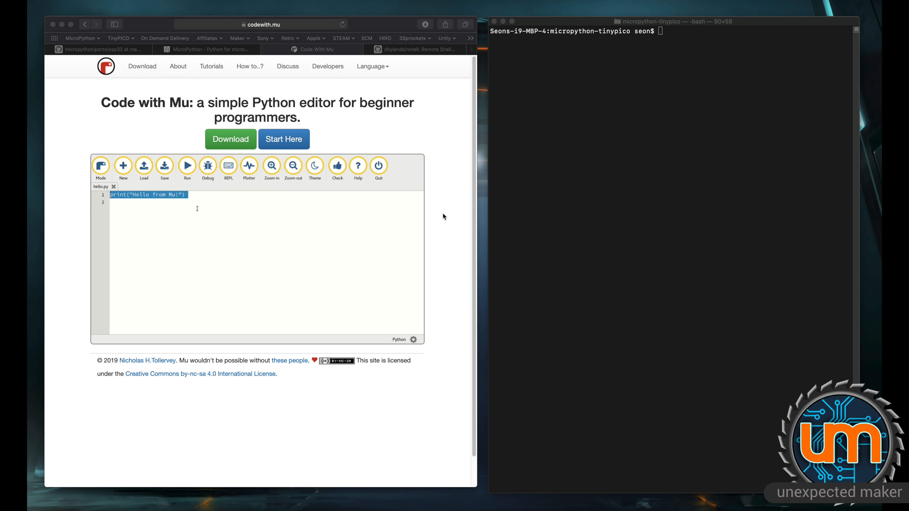
{"action": "type", "text": "prin"}
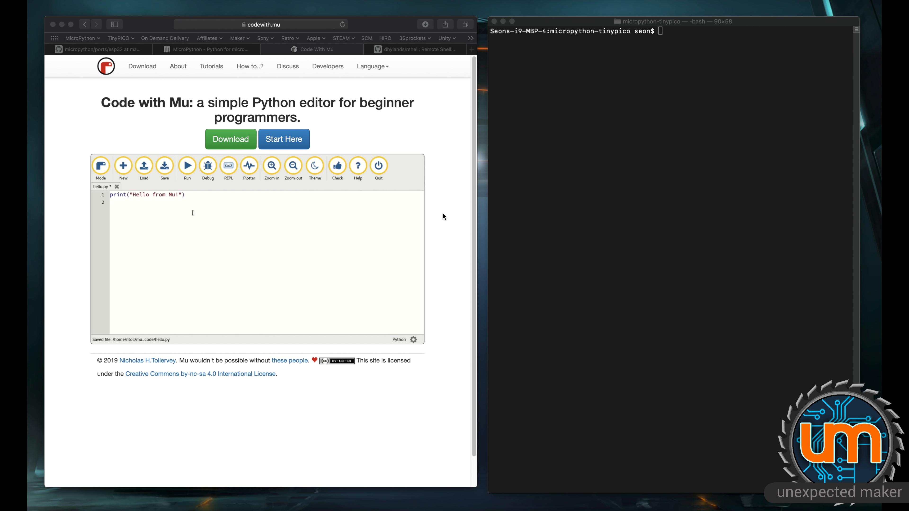
{"action": "left_click", "coordinate": [187, 165]}
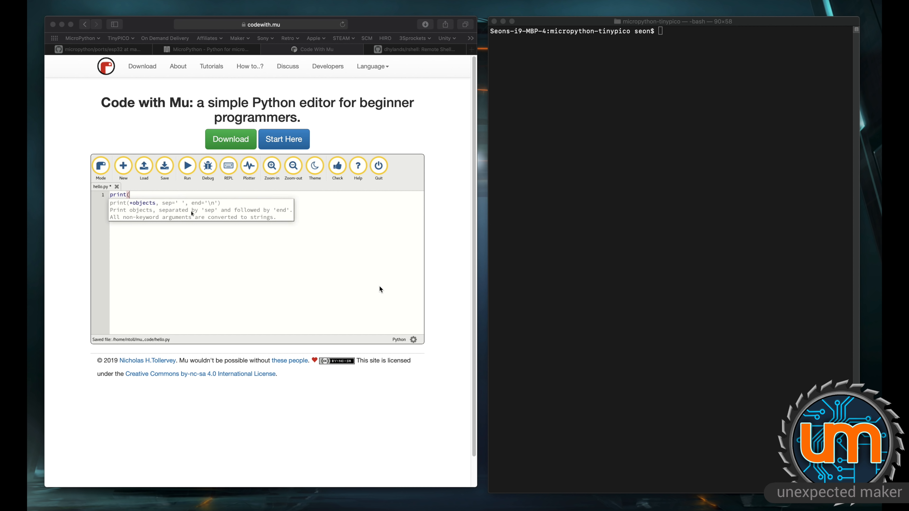
{"action": "type", "text": "\"Hello from Mu!\")"}
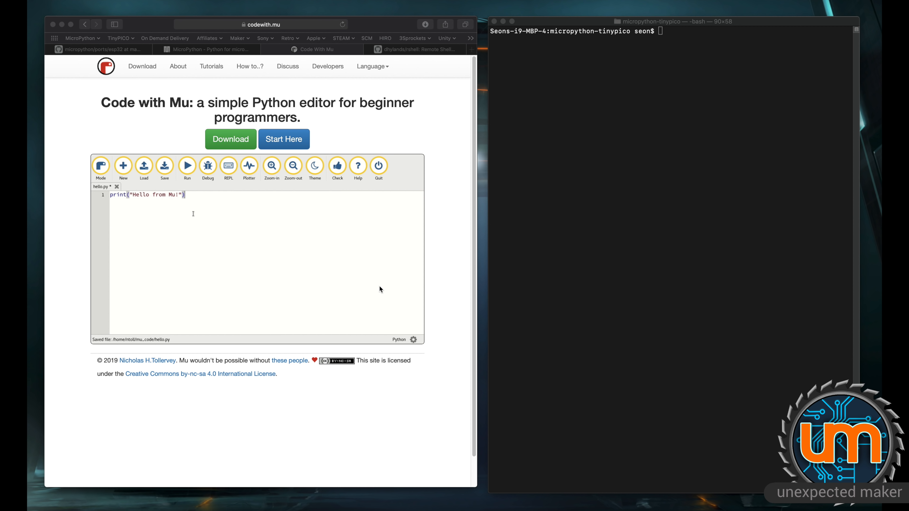
{"action": "left_click", "coordinate": [186, 165]}
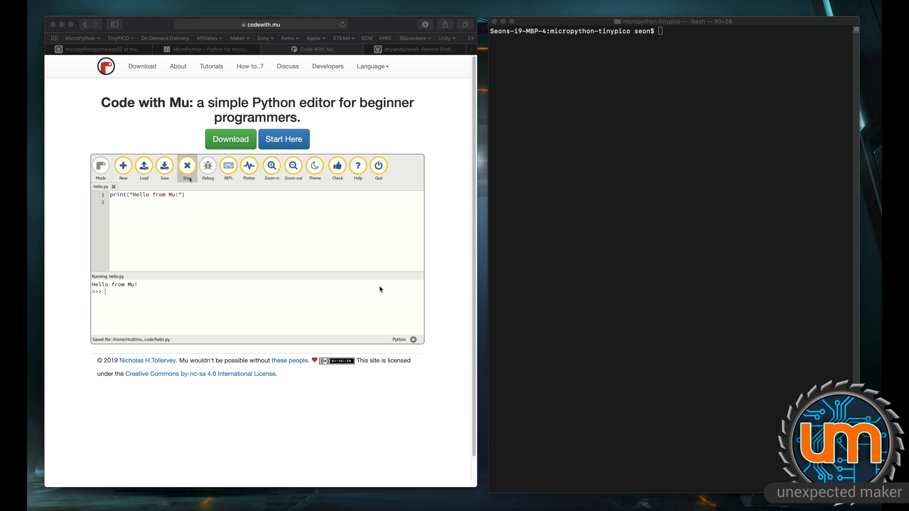
{"action": "left_click", "coordinate": [186, 165]}
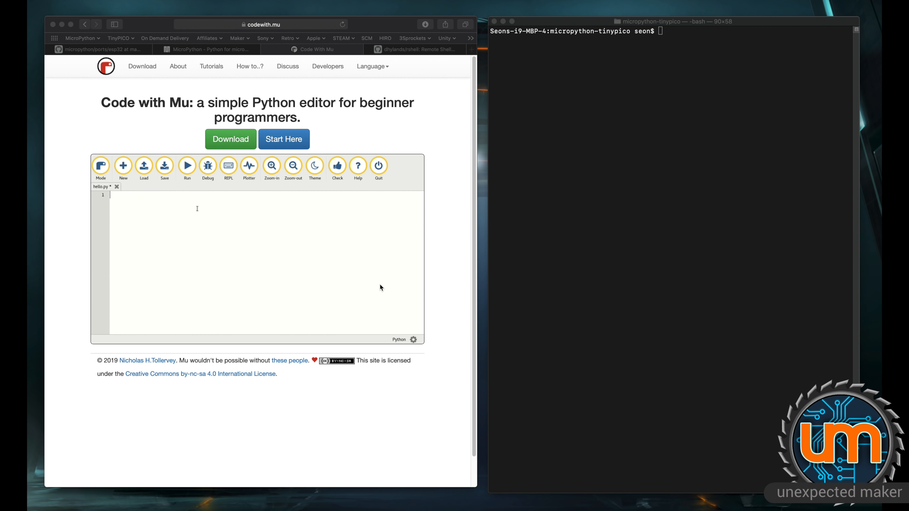
Repeat the Mu print demo, then switch to the dhylands/rshell repository tab.
{"action": "type", "text": "print(\"Hello from Mu!"}
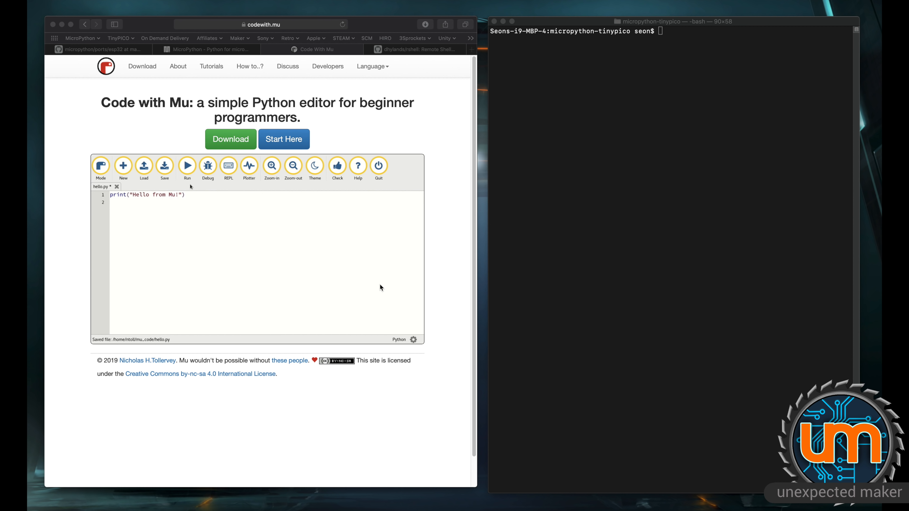
{"action": "left_click", "coordinate": [186, 165]}
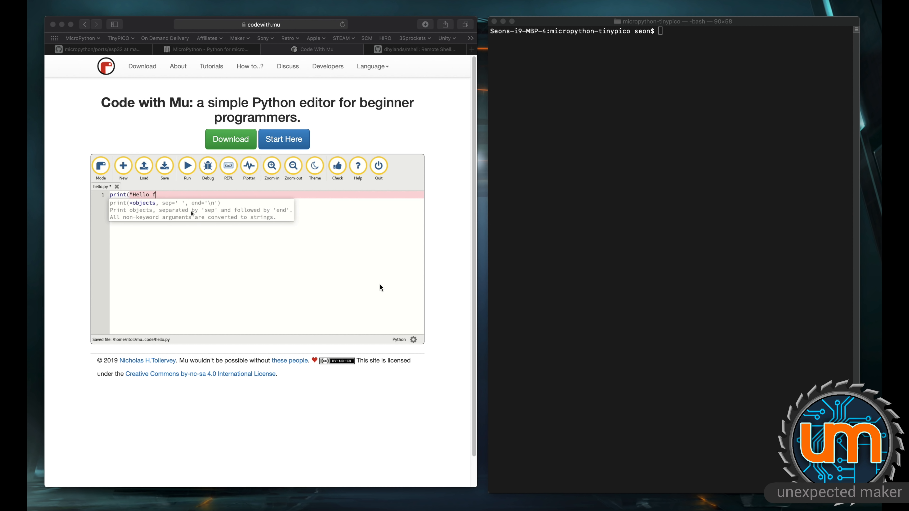
{"action": "type", "text": "rom Mu!\")"}
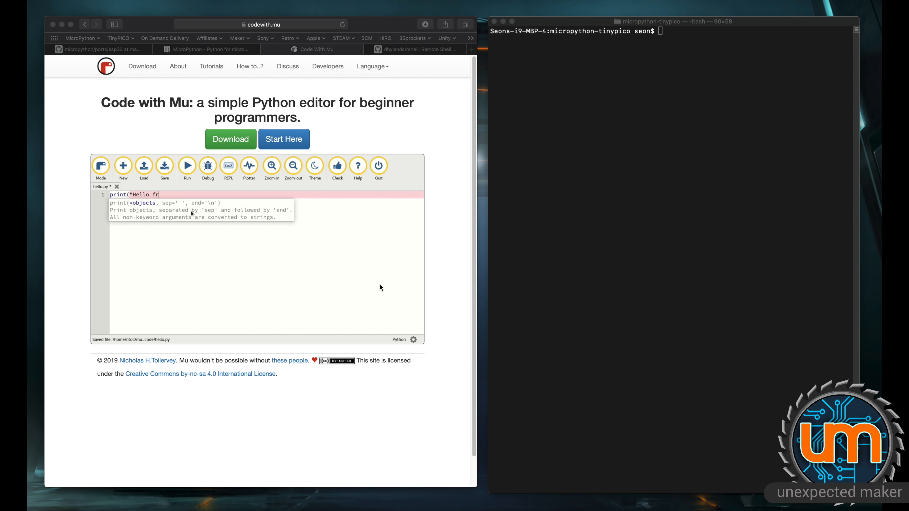
{"action": "type", "text": "om Mu!\")"}
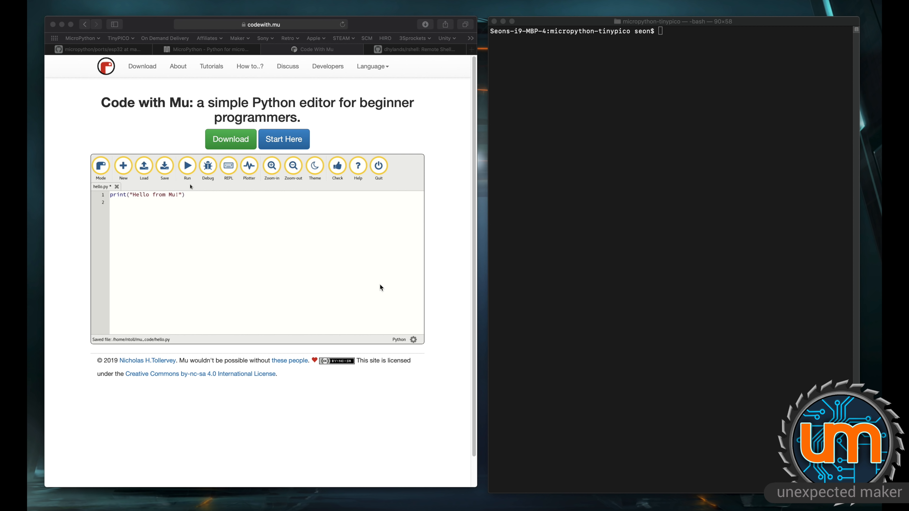
{"action": "left_click", "coordinate": [187, 165]}
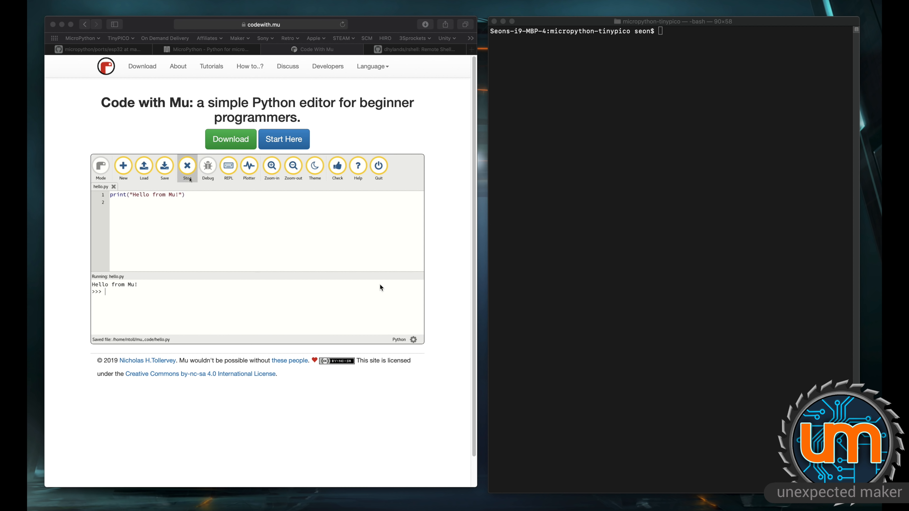
{"action": "left_click", "coordinate": [186, 165]}
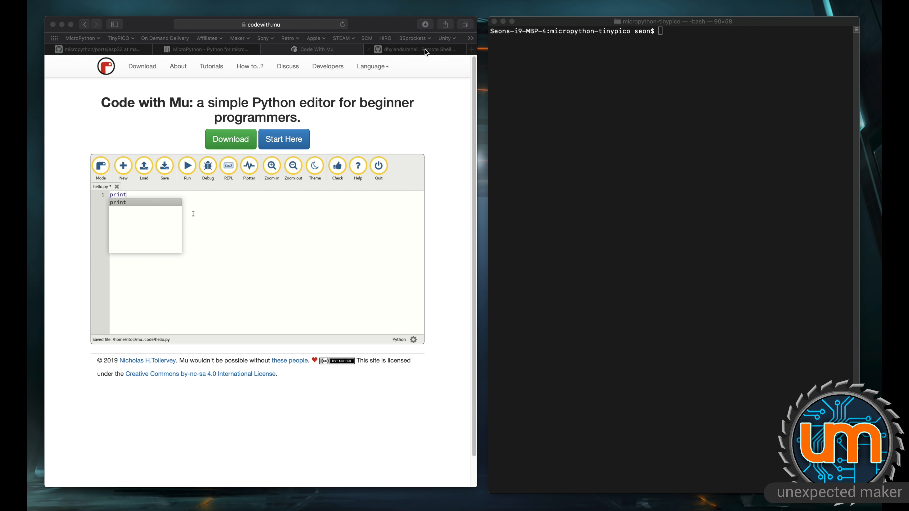
{"action": "left_click", "coordinate": [420, 49]}
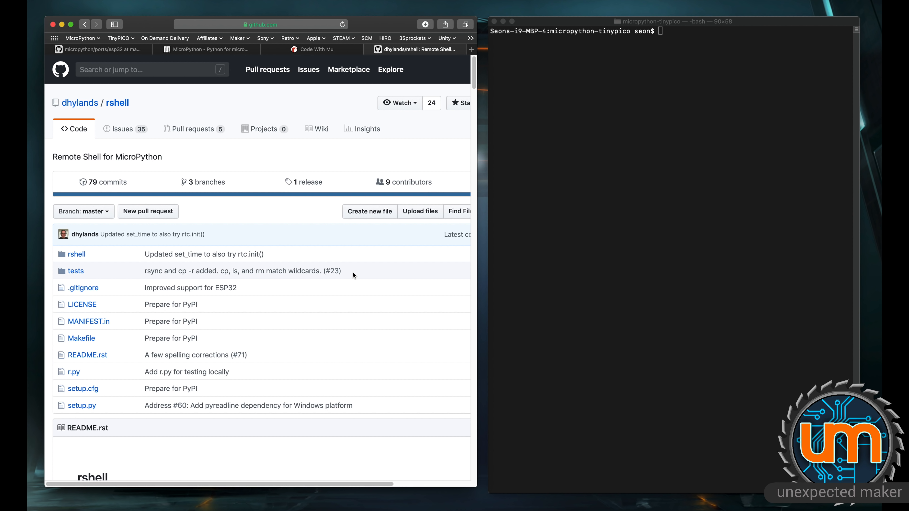
{"action": "mouse_move", "coordinate": [319, 285]}
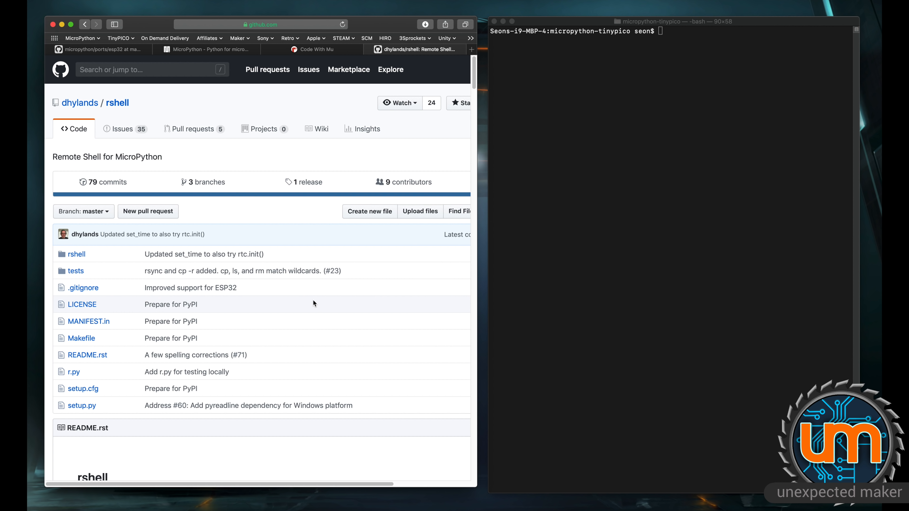
{"action": "mouse_move", "coordinate": [326, 302]}
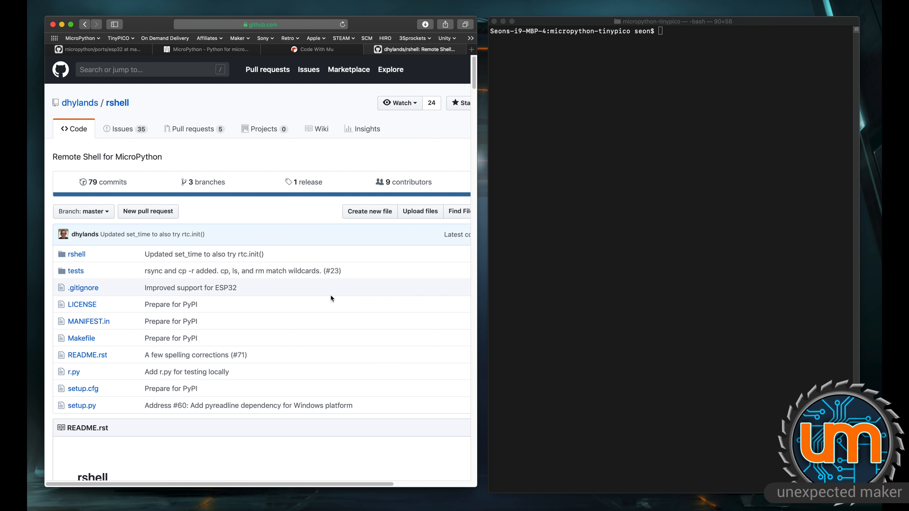
{"action": "mouse_move", "coordinate": [331, 299]}
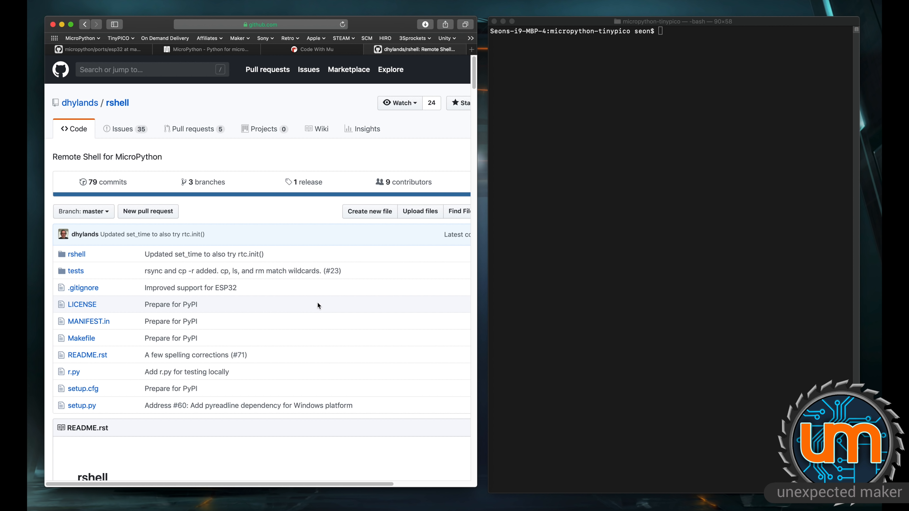
{"action": "scroll", "scroll_direction": "down", "scroll_amount": 3}
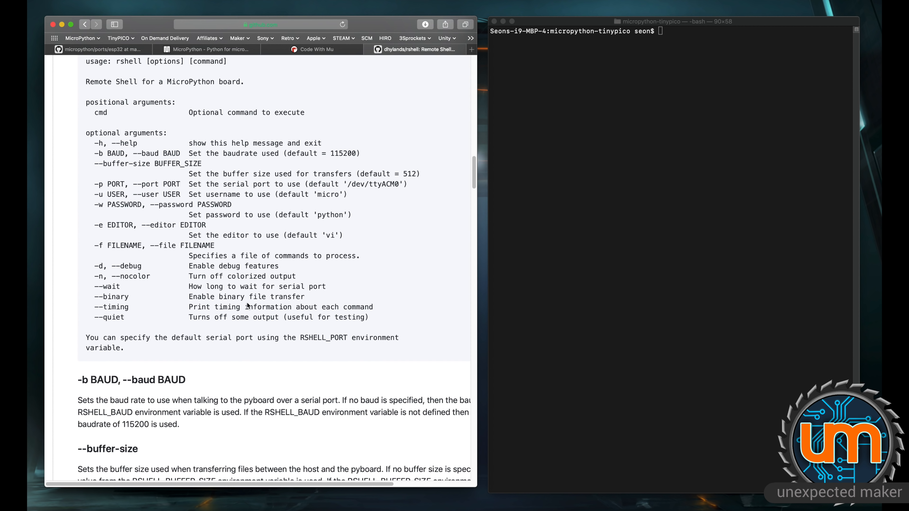
{"action": "mouse_move", "coordinate": [261, 274]}
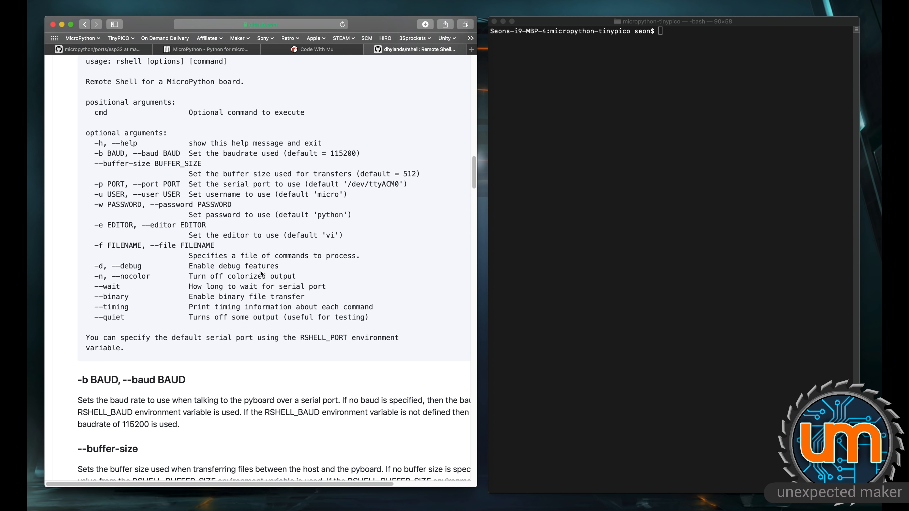
{"action": "scroll", "scroll_direction": "down", "scroll_amount": 3}
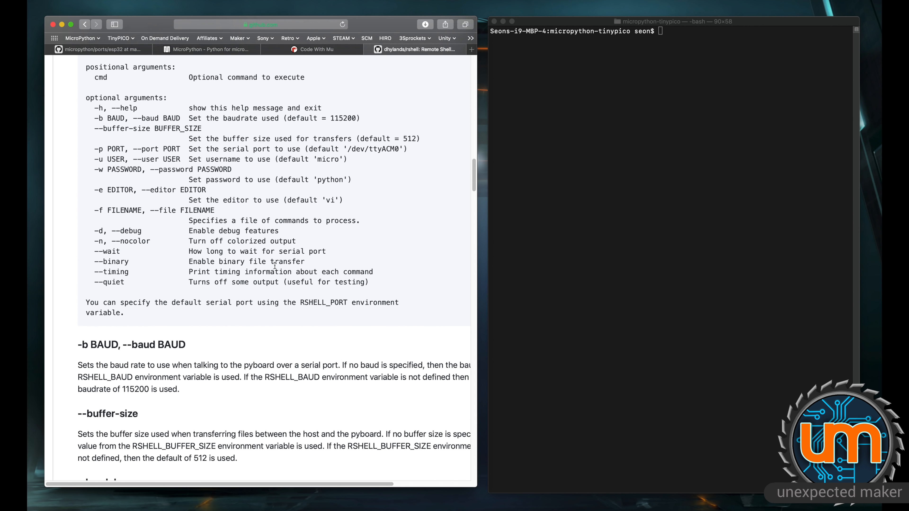
{"action": "scroll", "scroll_direction": "down", "scroll_amount": 3}
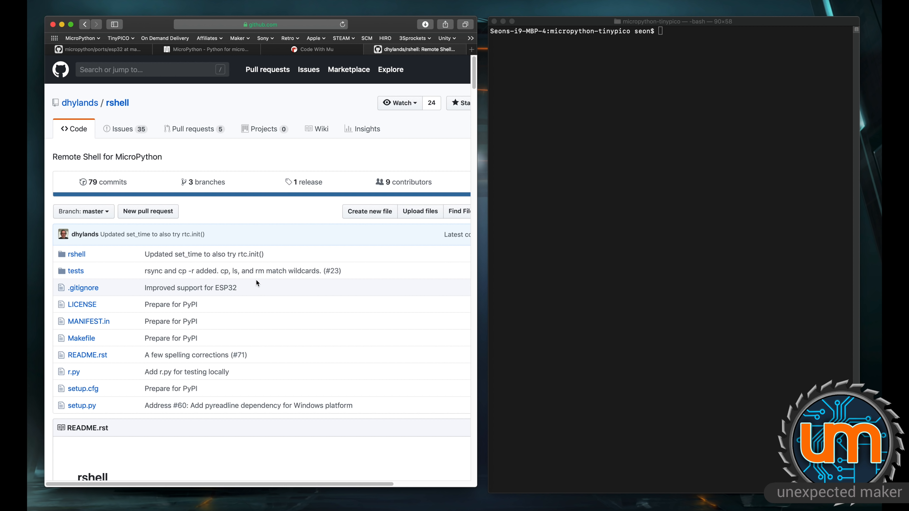
{"action": "mouse_move", "coordinate": [627, 103]}
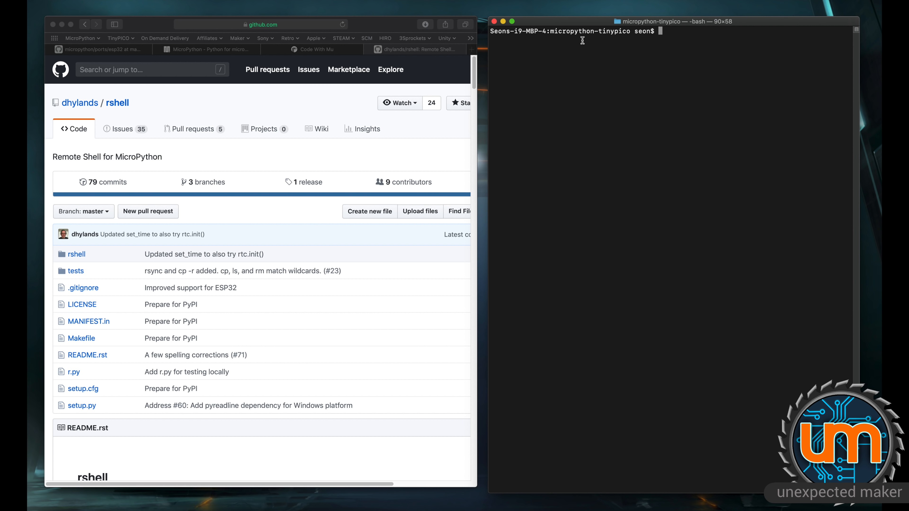
{"action": "mouse_move", "coordinate": [606, 37]}
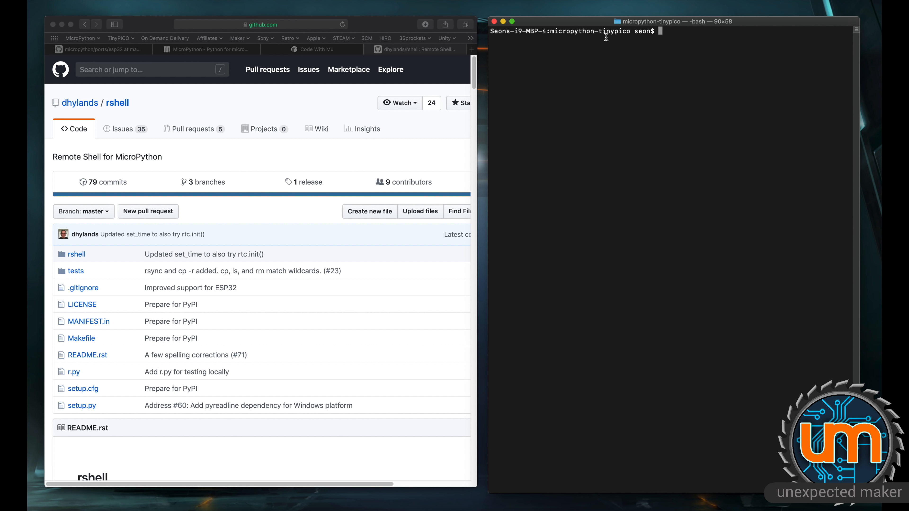
List the local files and start rshell on the /dev/tty.SLAB_USBtoUART port.
{"action": "type", "text": "ls"}
{"action": "type", "text": "rshell -p"}
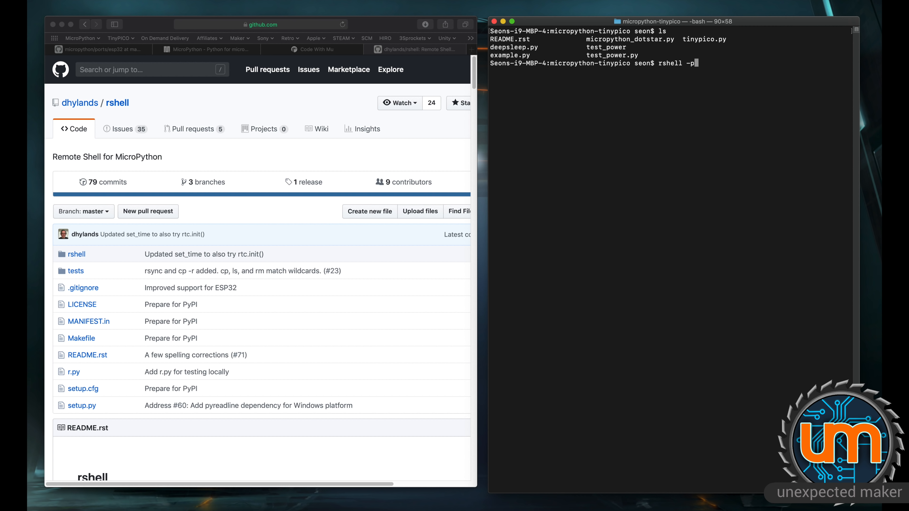
{"action": "type", "text": "/"}
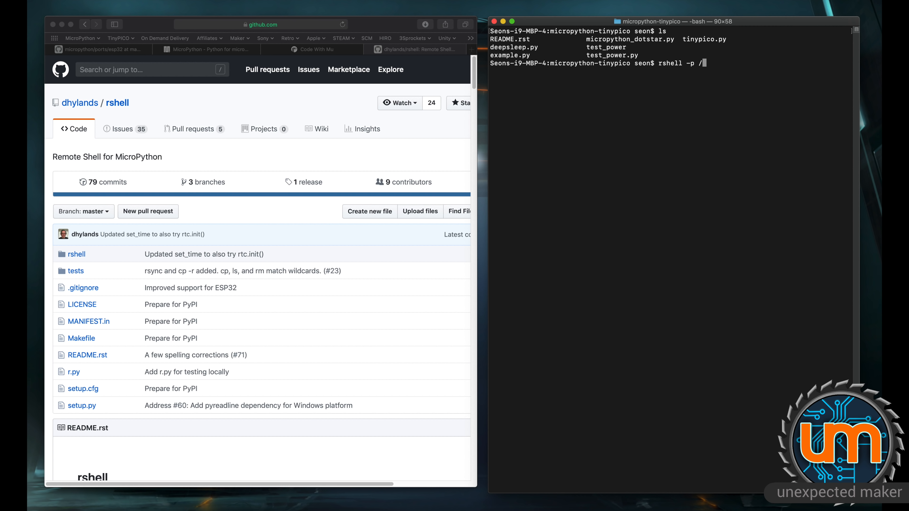
{"action": "type", "text": "dev/tty.SLAB_USBtoUART"}
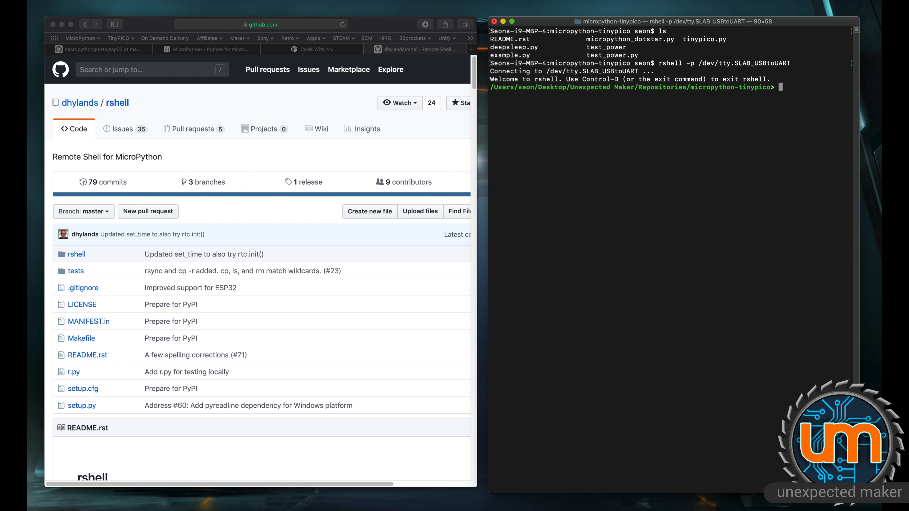
{"action": "mouse_move", "coordinate": [735, 108]}
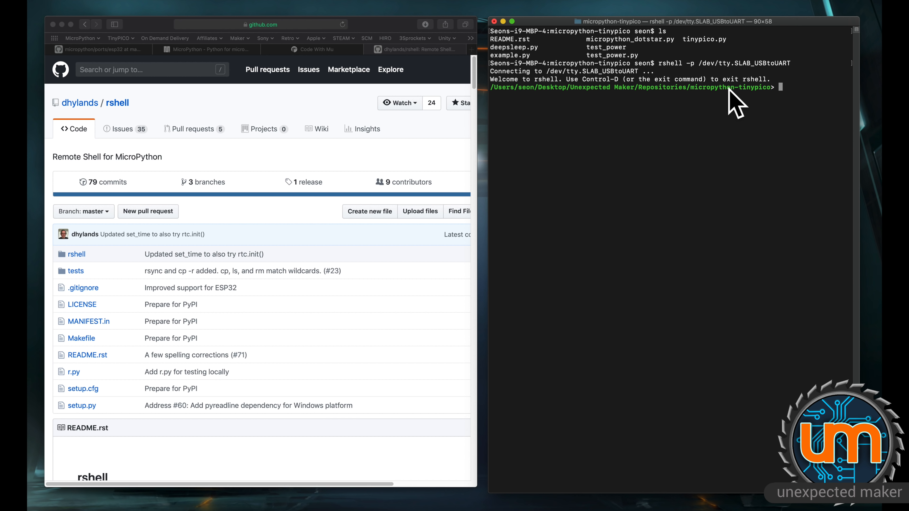
{"action": "mouse_move", "coordinate": [731, 93]}
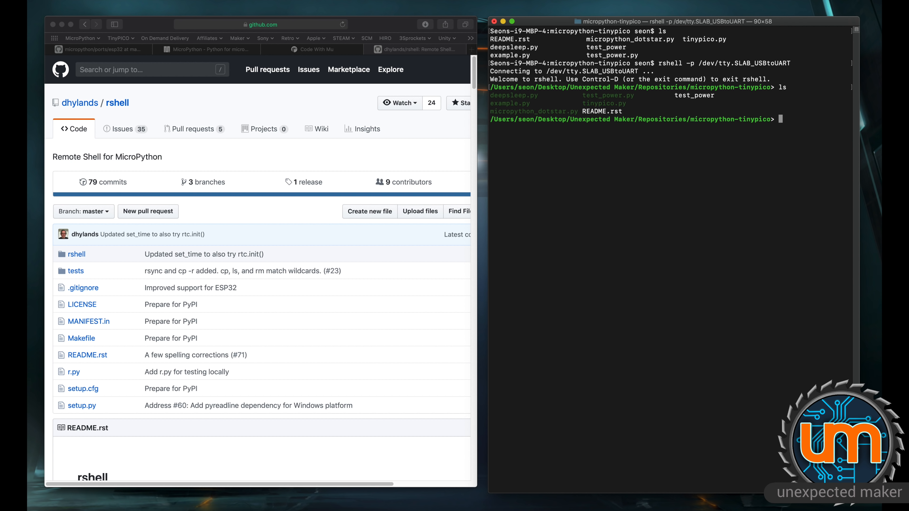
List /pyboard/ in rshell showing only boot.py, then begin entering the REPL.
{"action": "type", "text": "ls"}
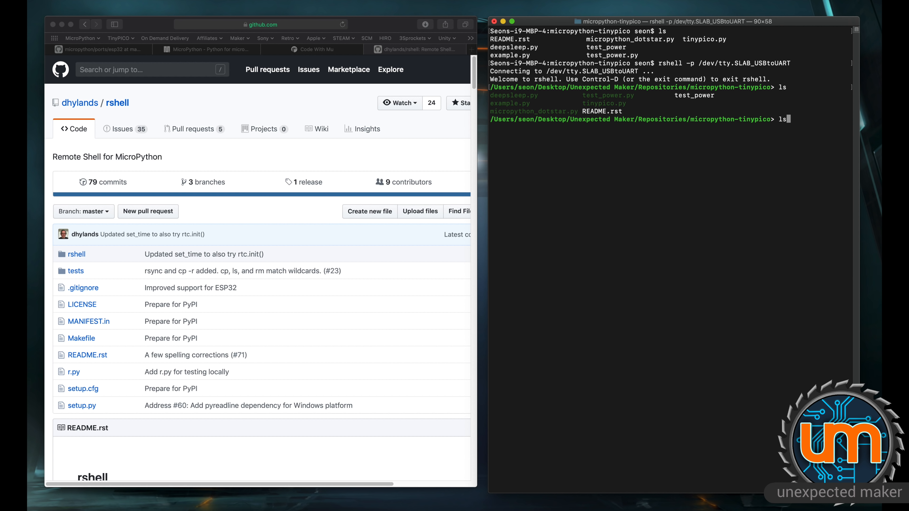
{"action": "type", "text": "/py"}
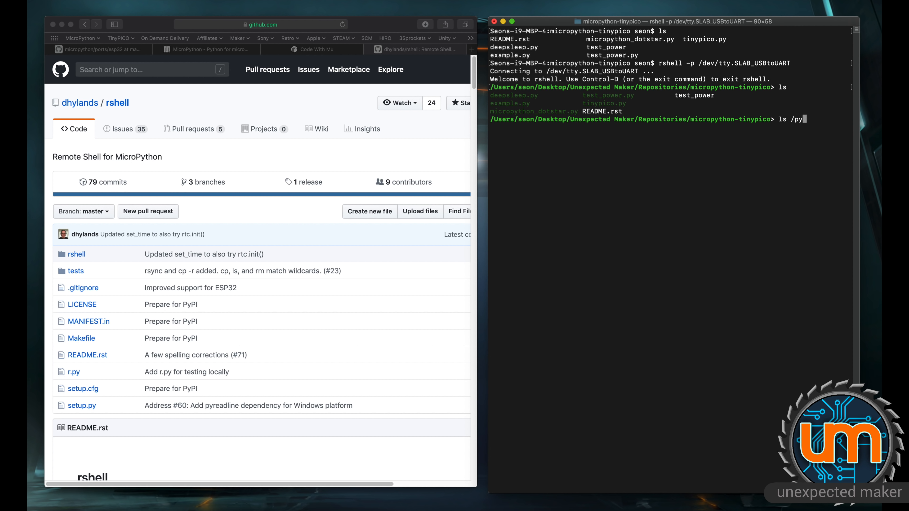
{"action": "type", "text": "board/"}
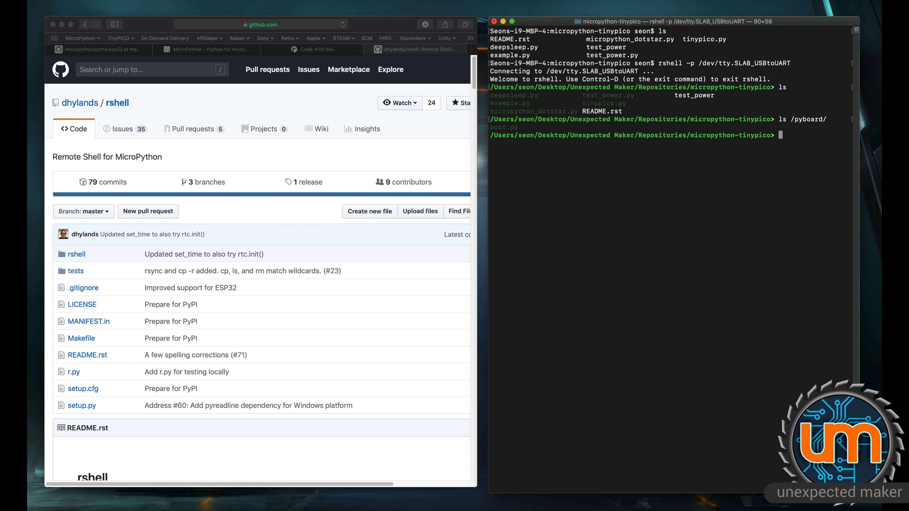
{"action": "type", "text": "repl"}
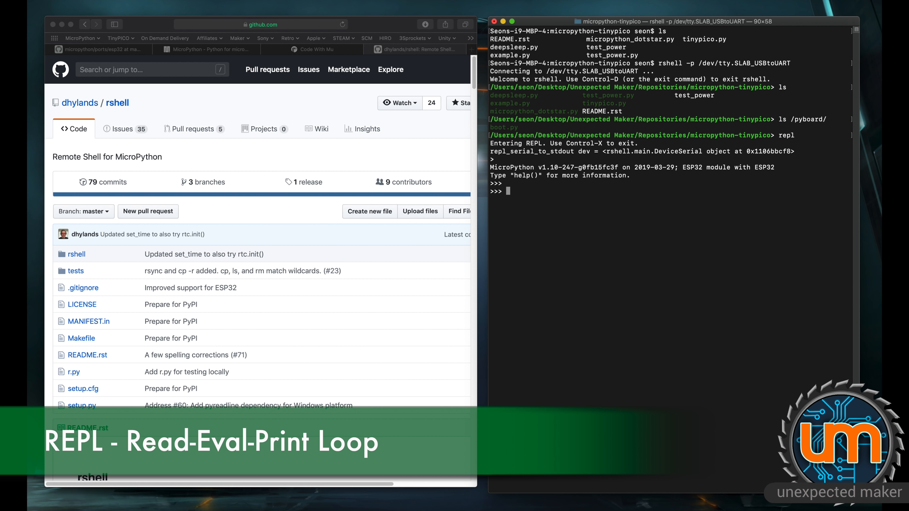
In the REPL run help(), set a = 10 and b = 50, and print their sum 60.
{"action": "type", "text": "help("}
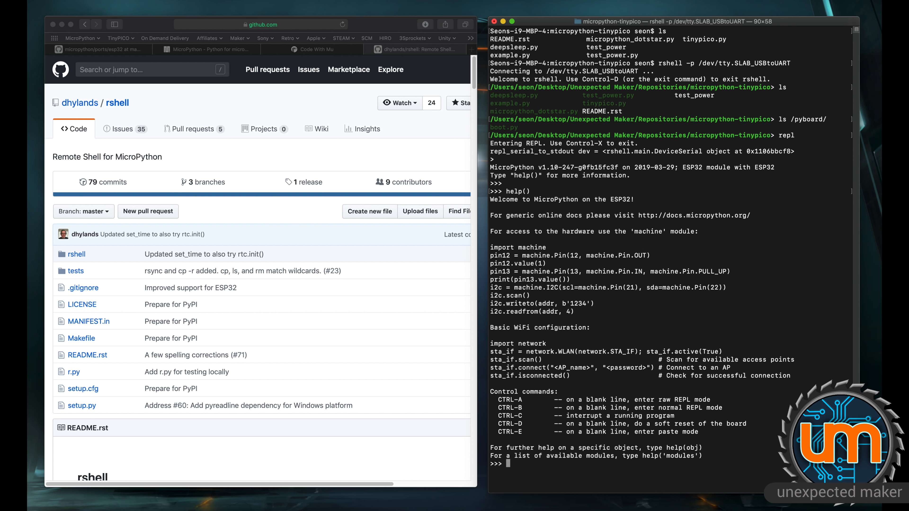
{"action": "type", "text": "a = 10"}
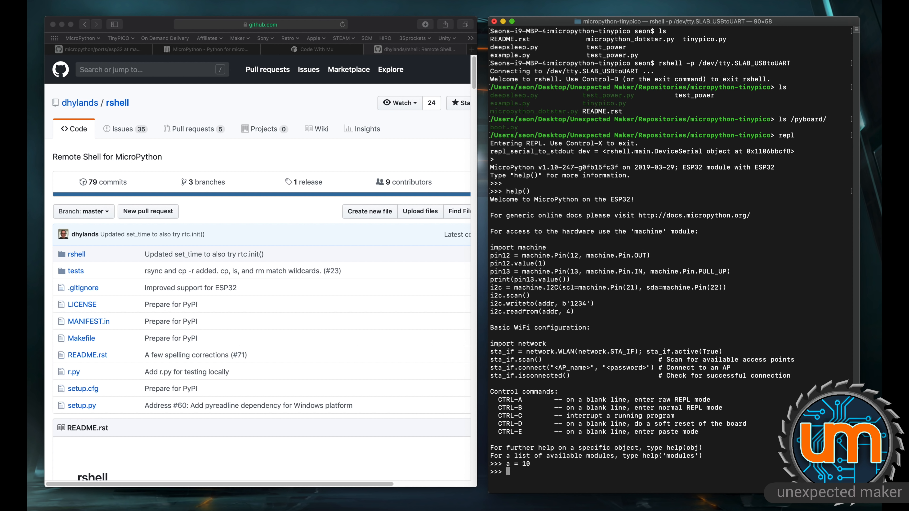
{"action": "type", "text": "b ="}
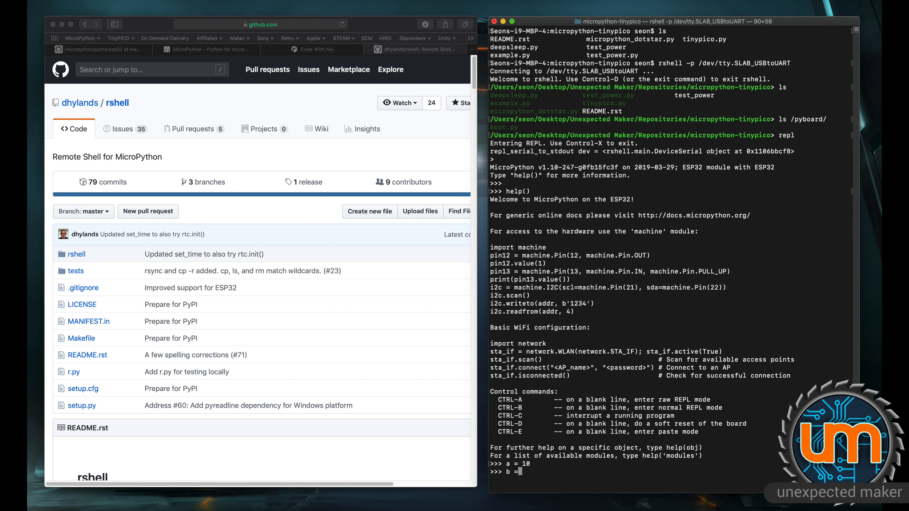
{"action": "type", "text": "50"}
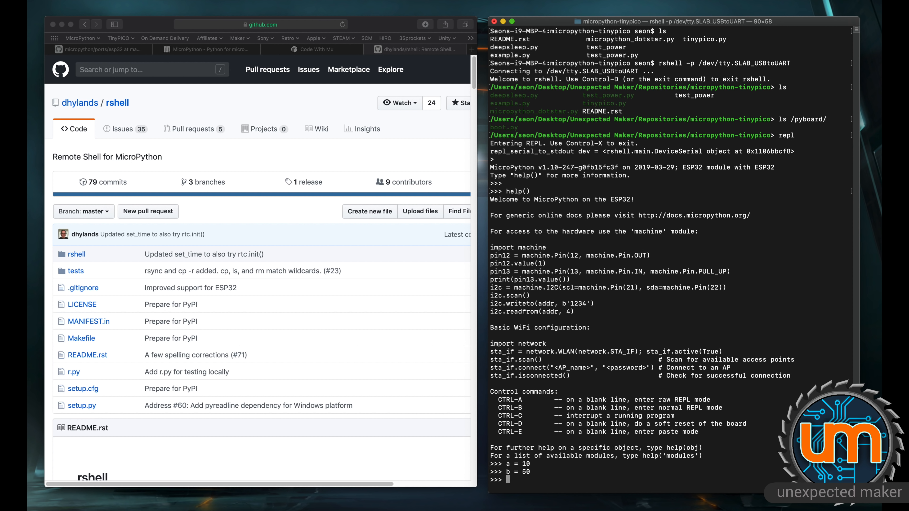
{"action": "type", "text": "print( str( a+b"}
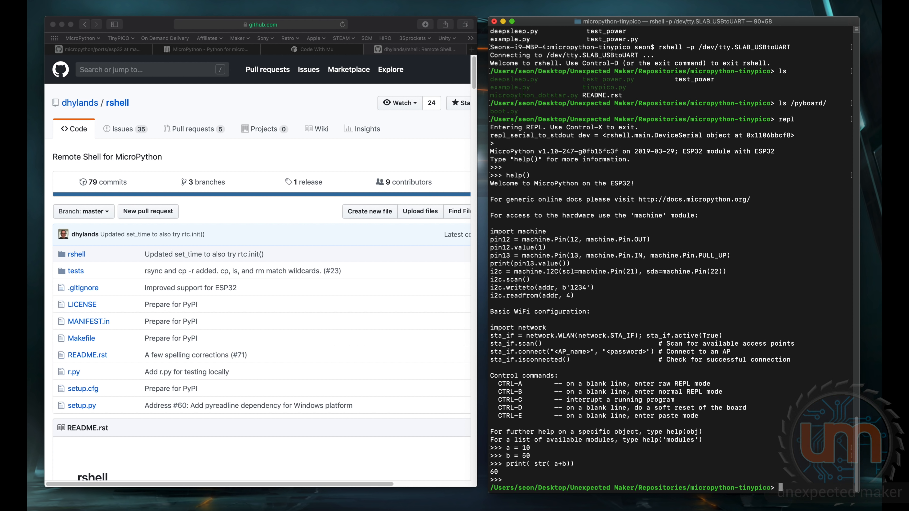
Copy the local Python files onto the board with cp *.py /pyboard/.
{"action": "type", "text": "cp"}
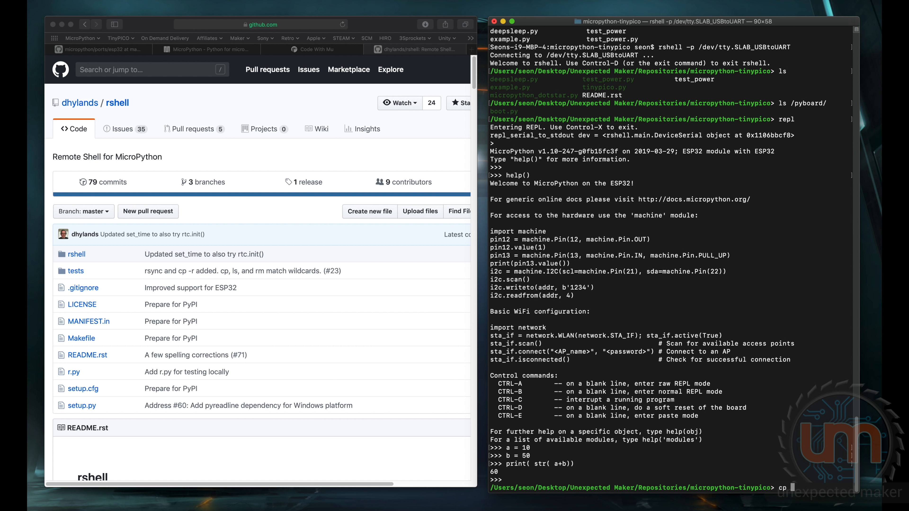
{"action": "type", "text": "*.p"}
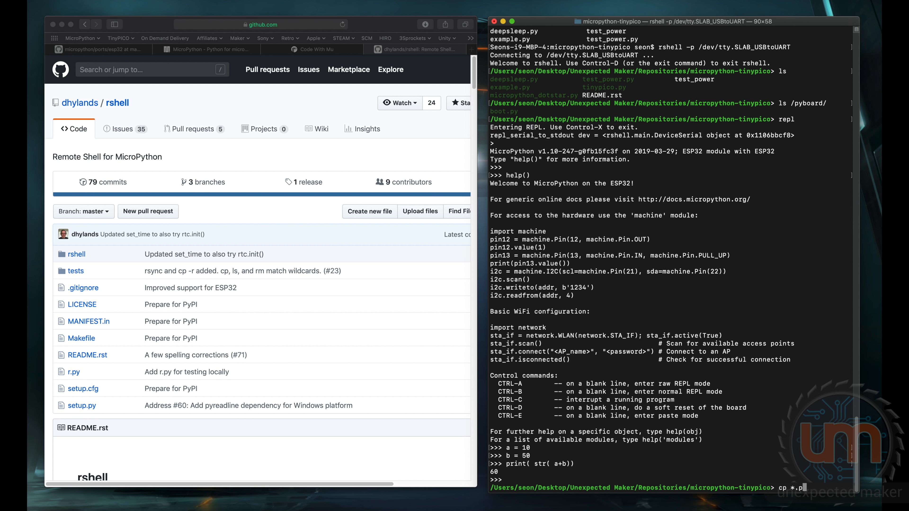
{"action": "type", "text": "y"}
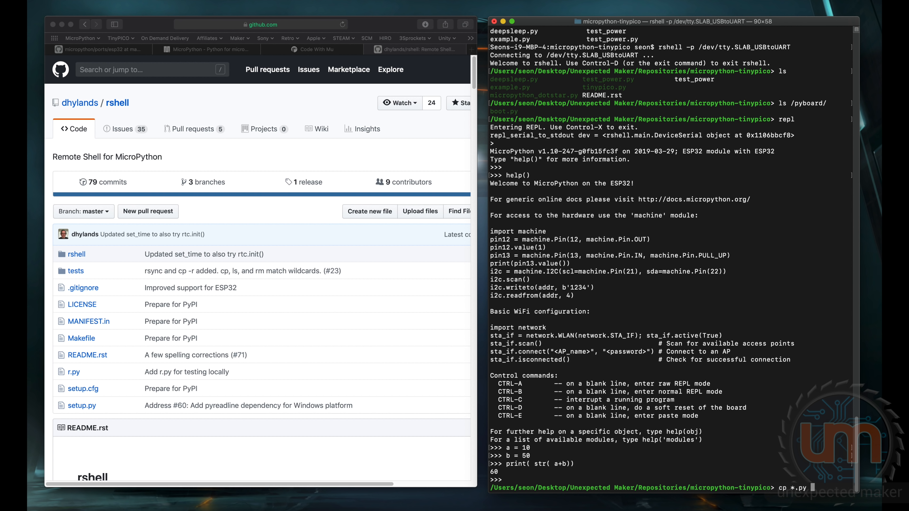
{"action": "type", "text": "/pyboard/"}
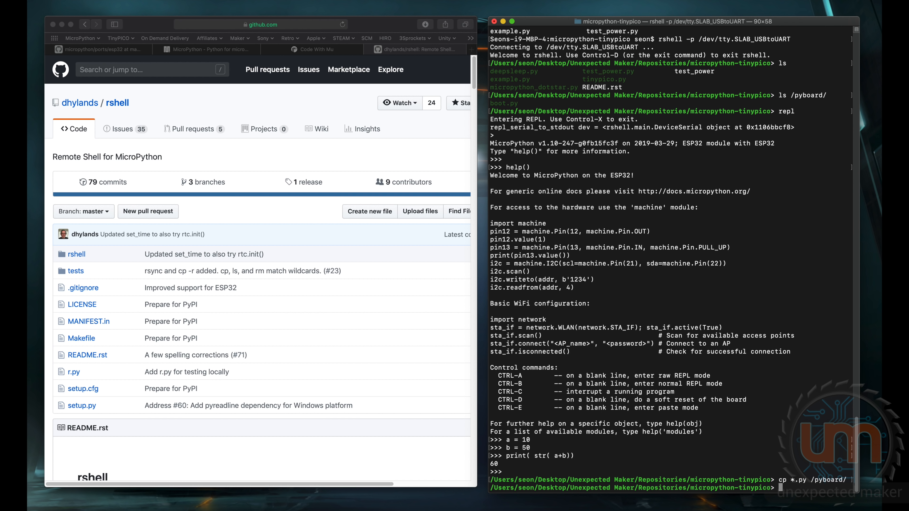
List /pyboard/ to confirm the copied files, then enter import example at the REPL.
{"action": "type", "text": "ls /p"}
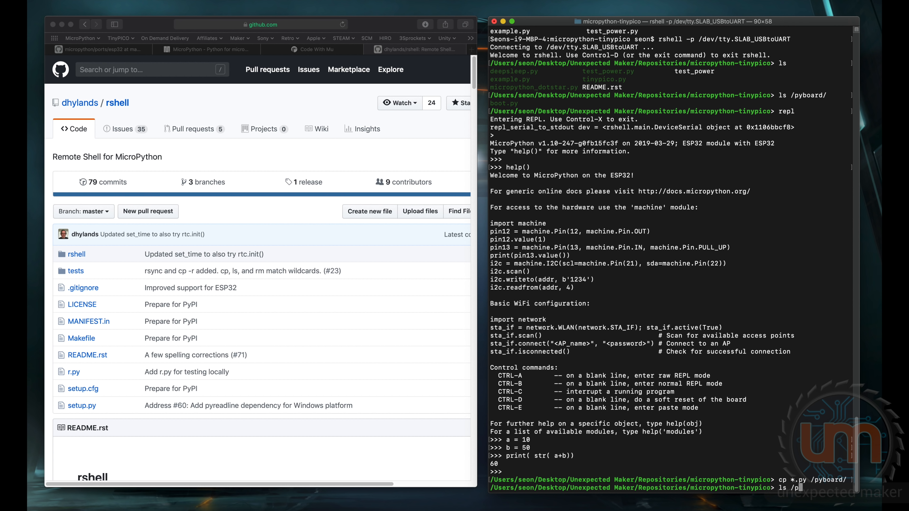
{"action": "key", "text": "Return"}
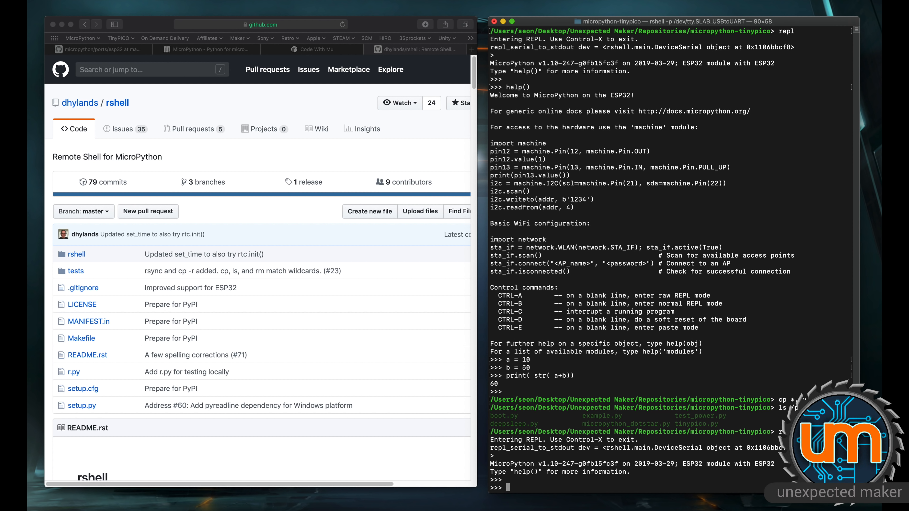
{"action": "type", "text": "import example"}
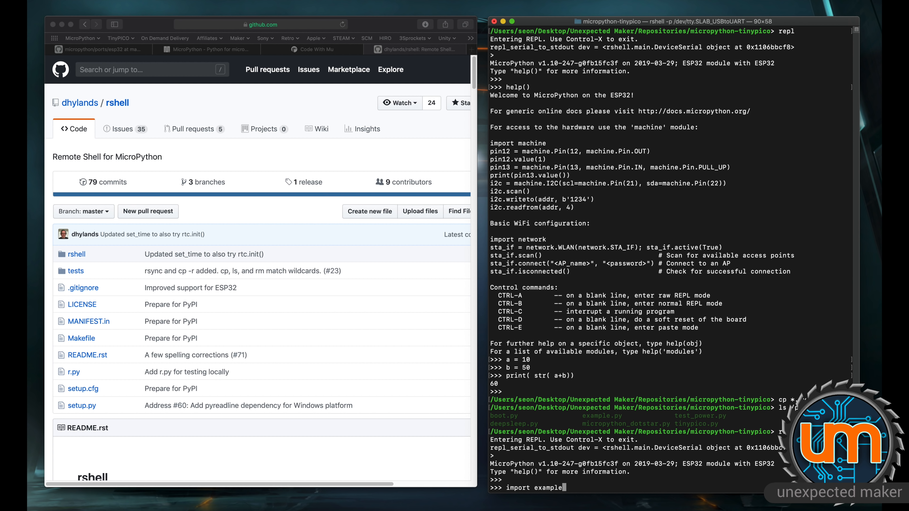
{"action": "mouse_move", "coordinate": [660, 323]}
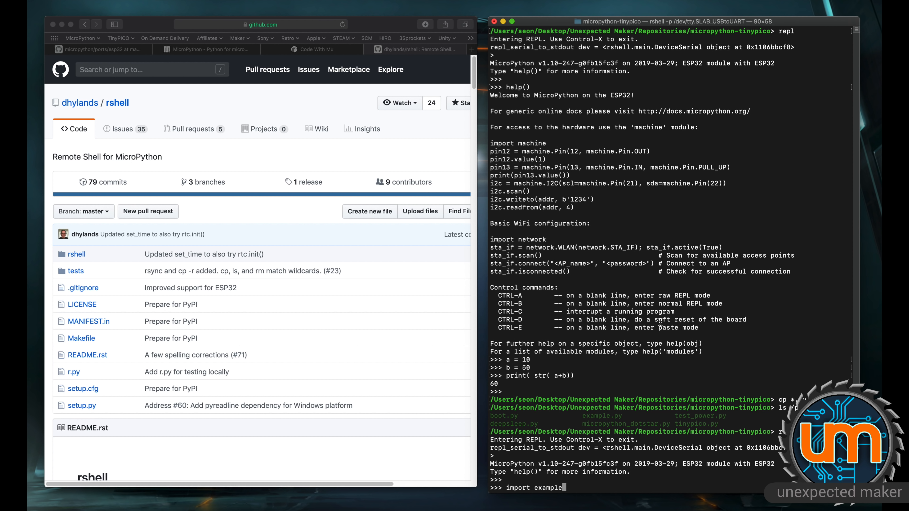
{"action": "mouse_move", "coordinate": [631, 414]}
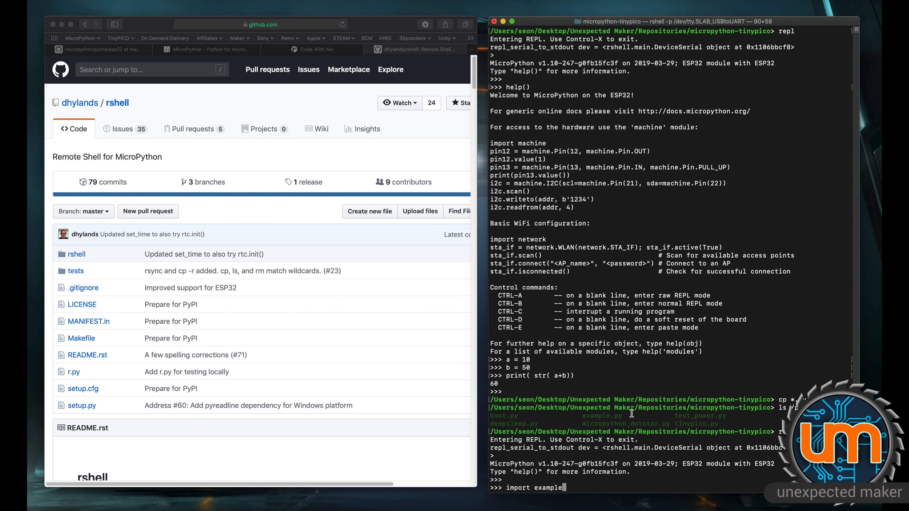